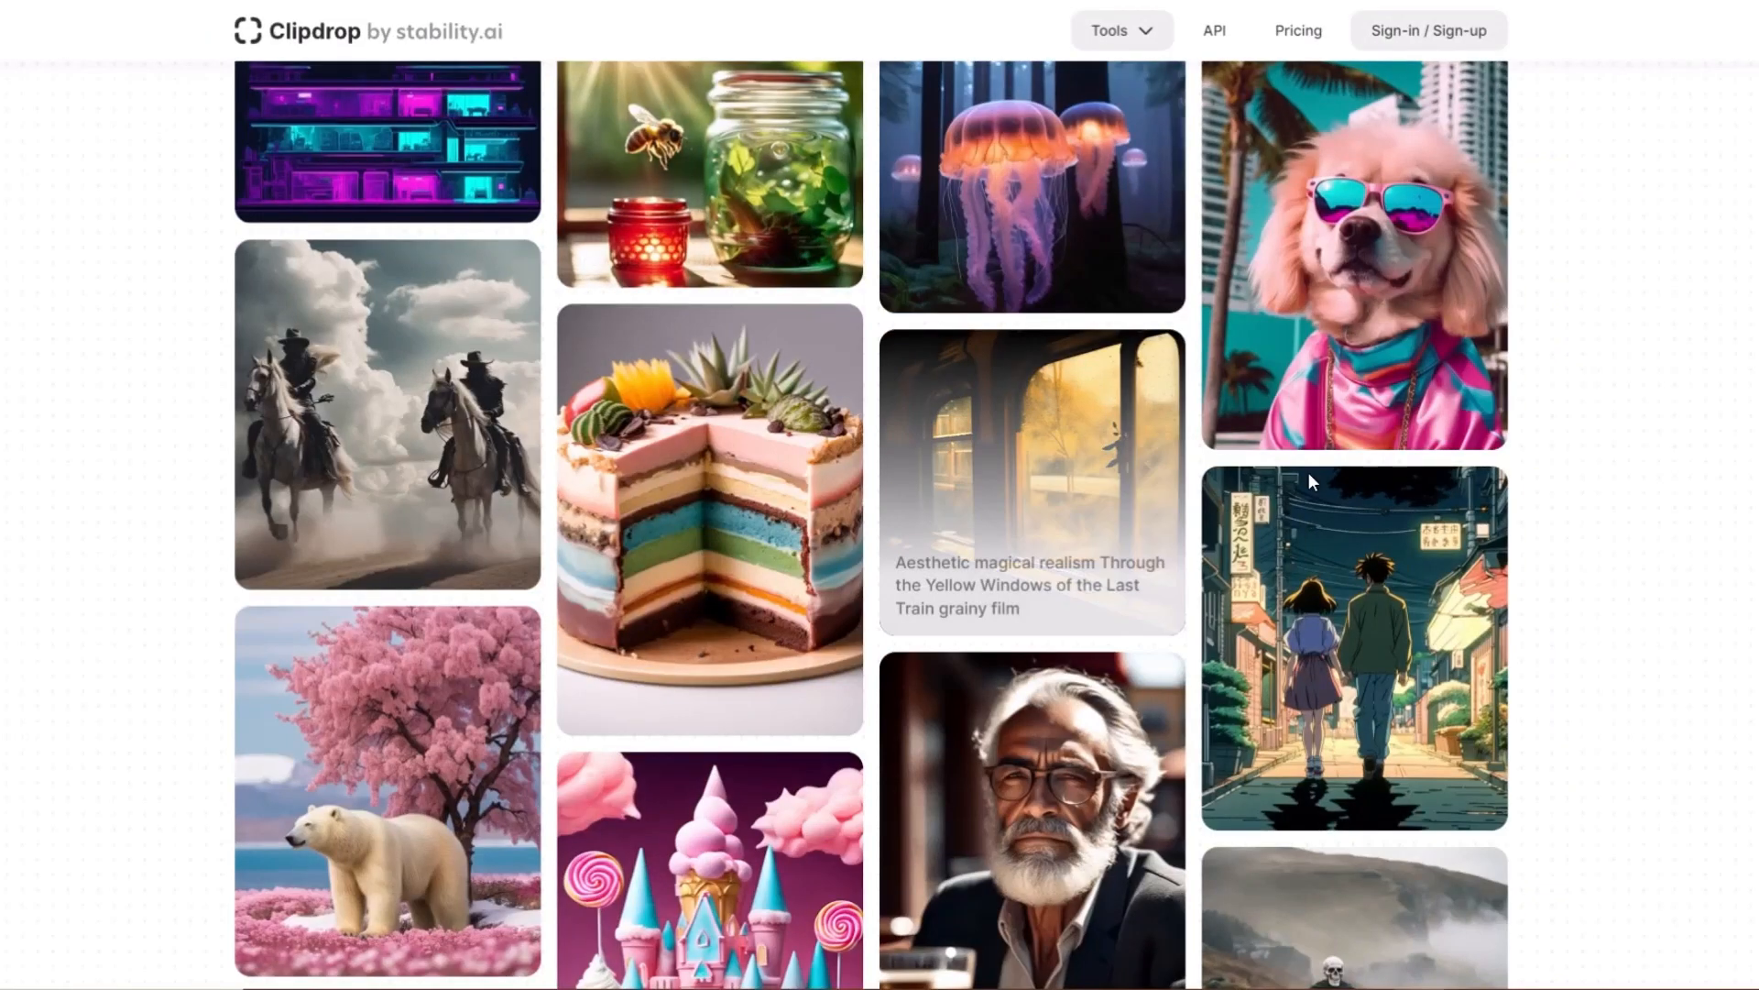
# Scroll down through the Clipdrop SDXL example image grid
pyautogui.scroll(-3)
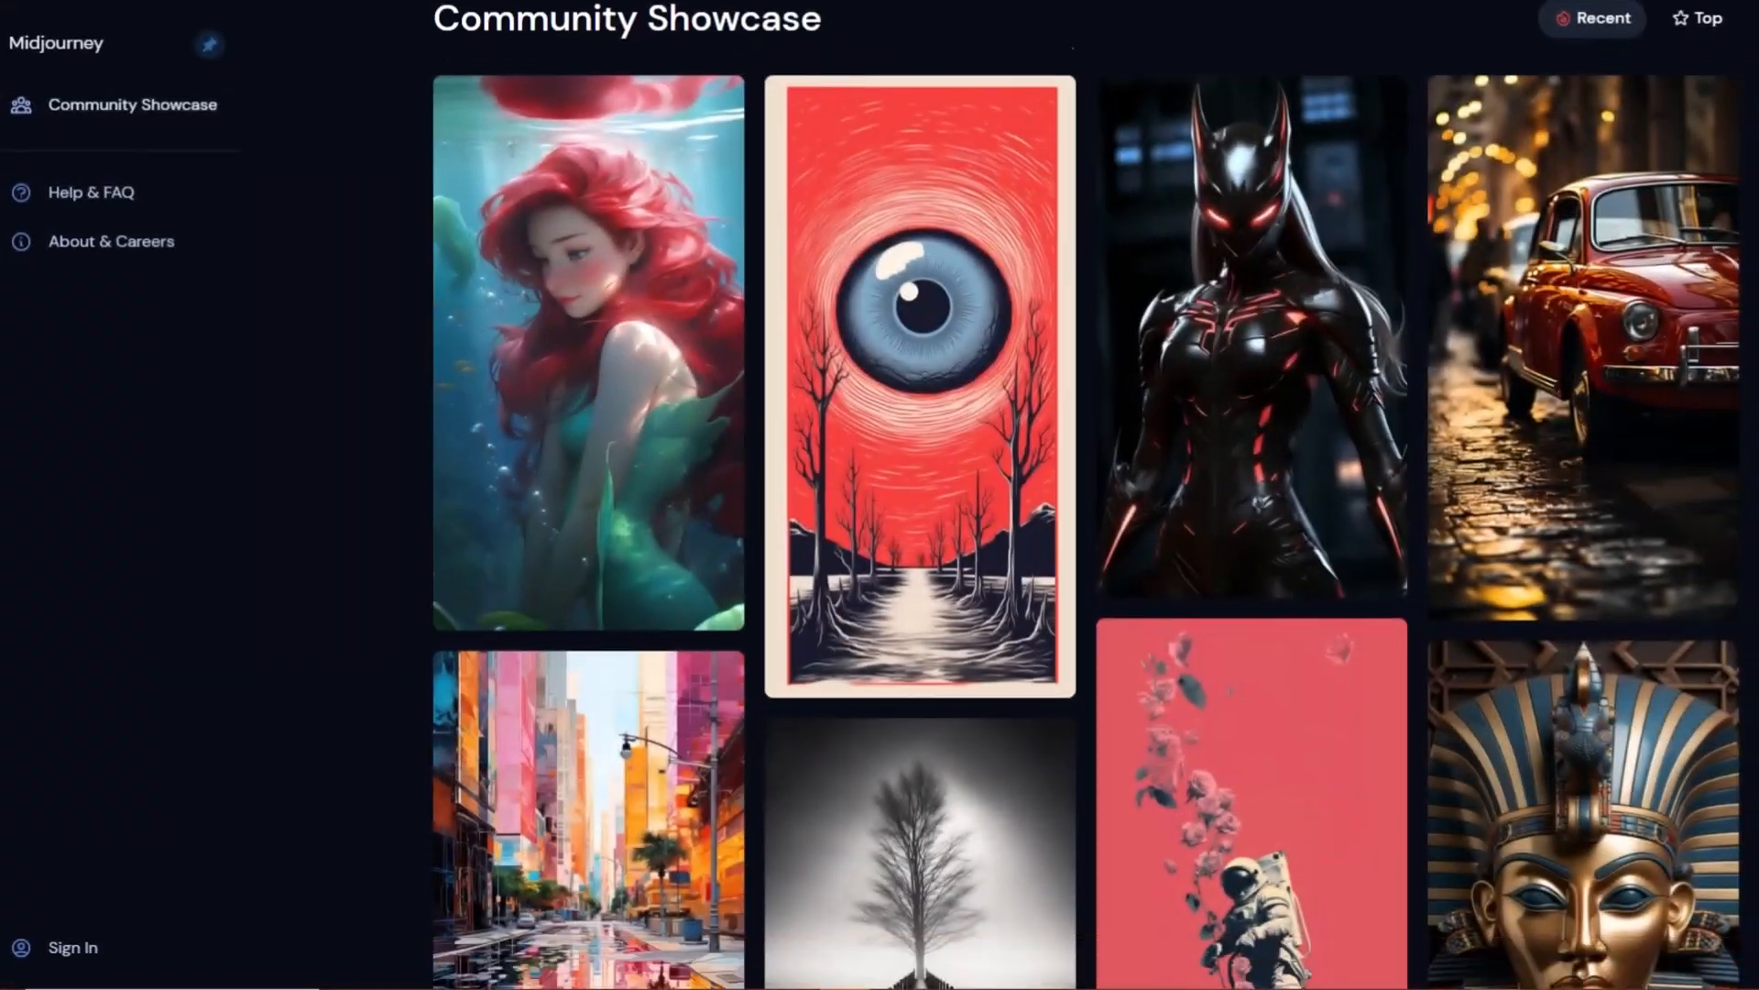
pyautogui.scroll(-3)
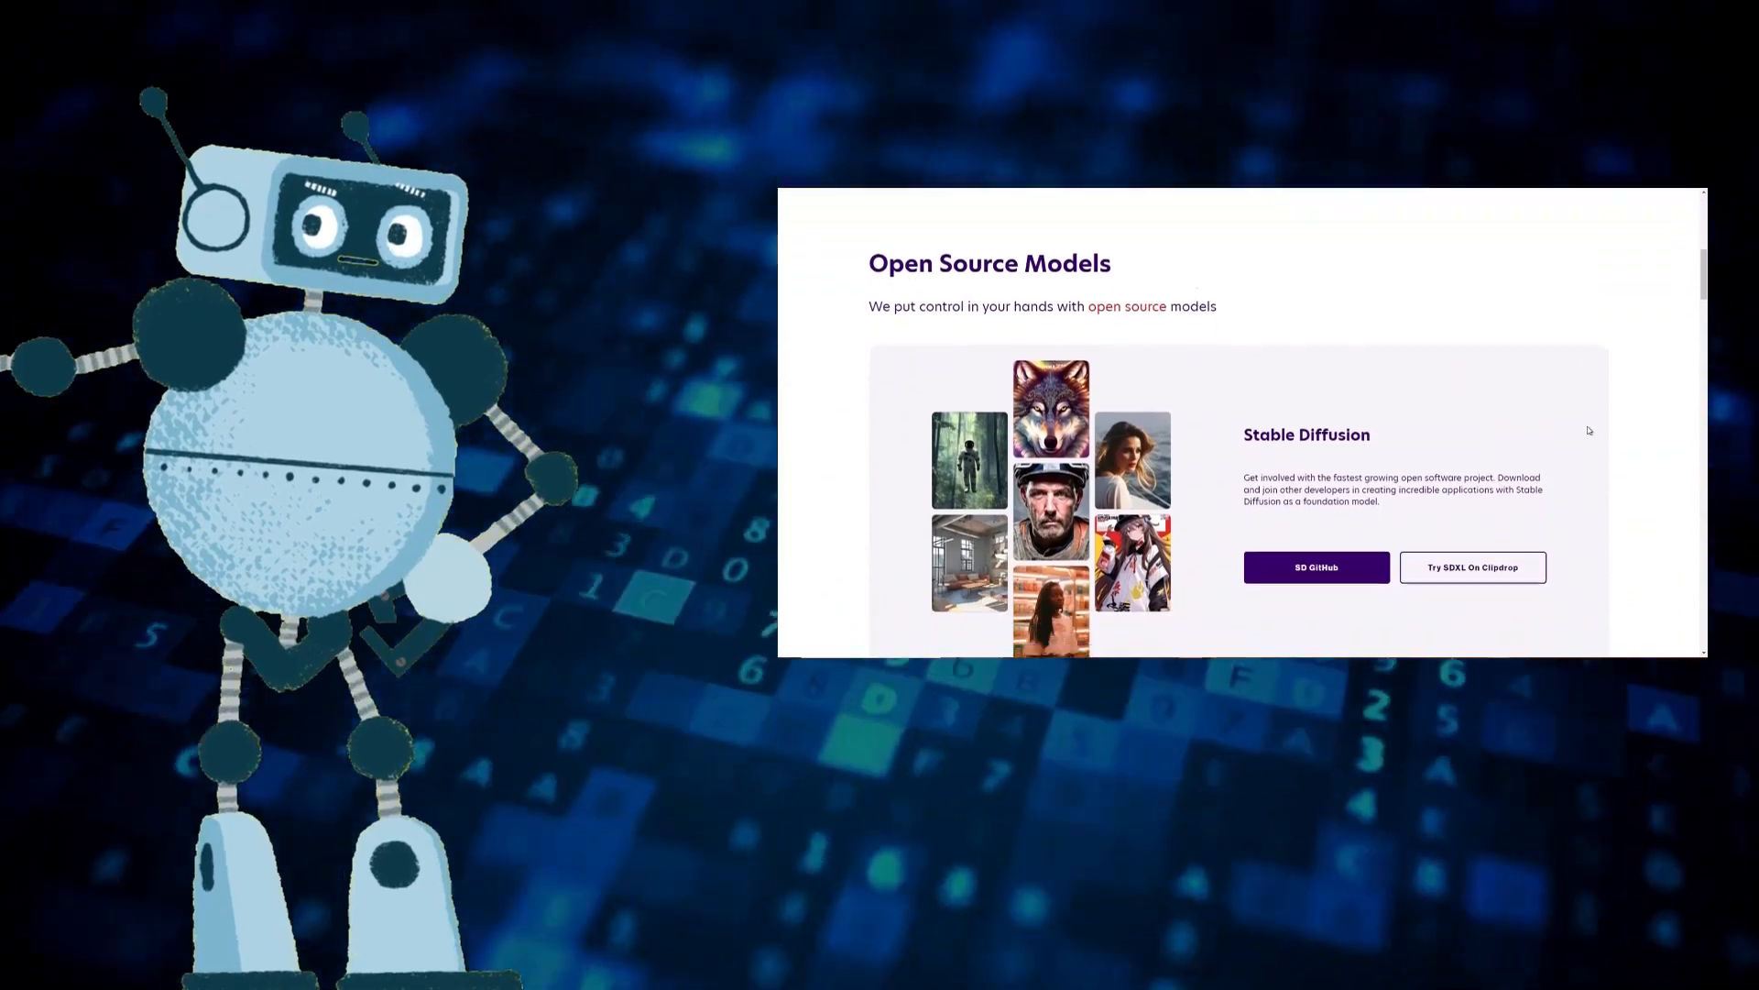
pyautogui.scroll(-3)
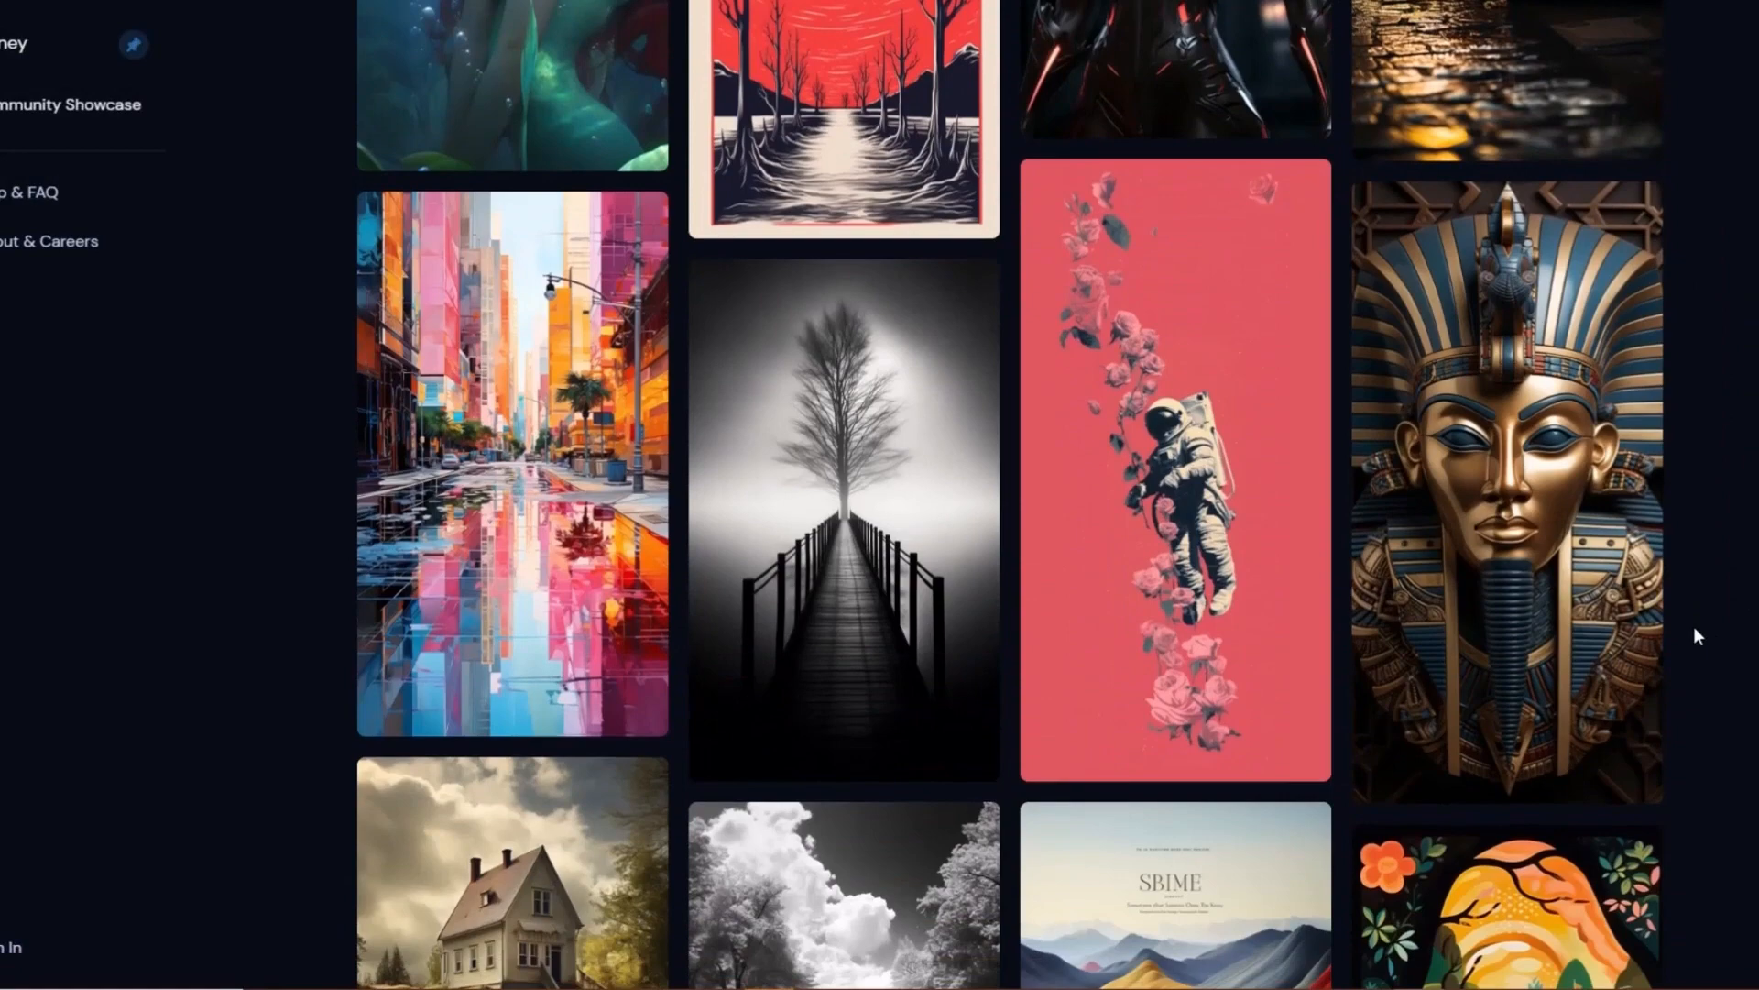
pyautogui.scroll(-3)
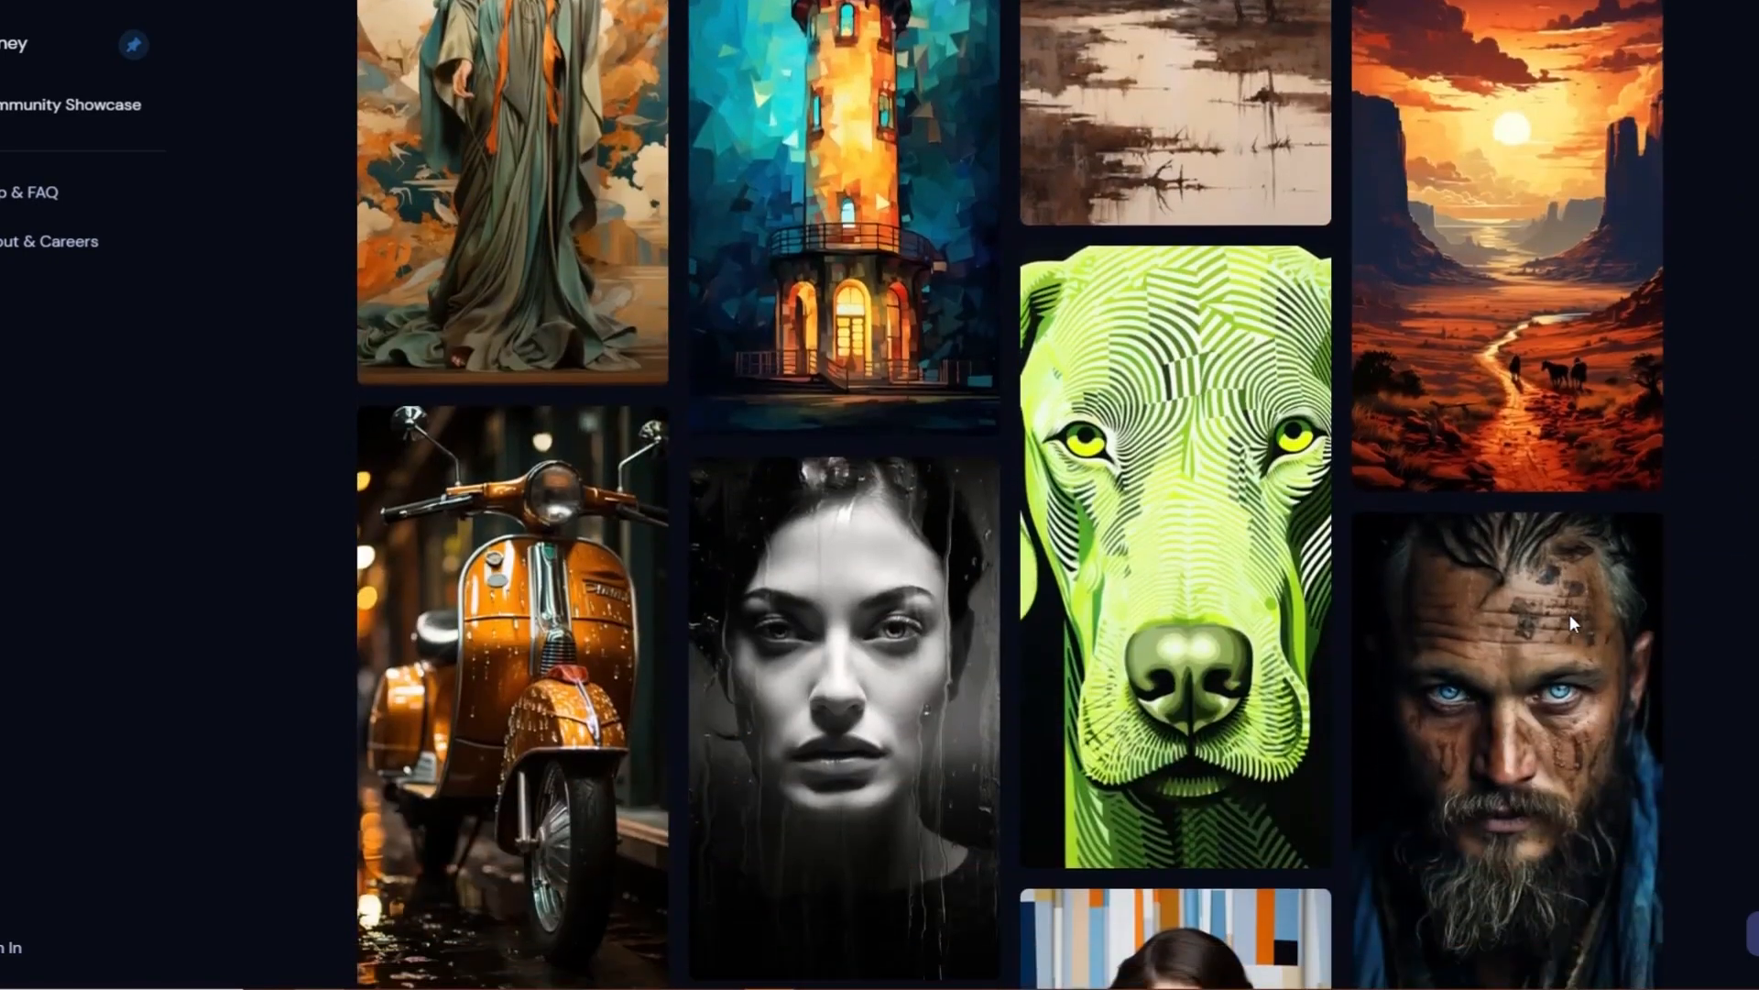
pyautogui.scroll(-3)
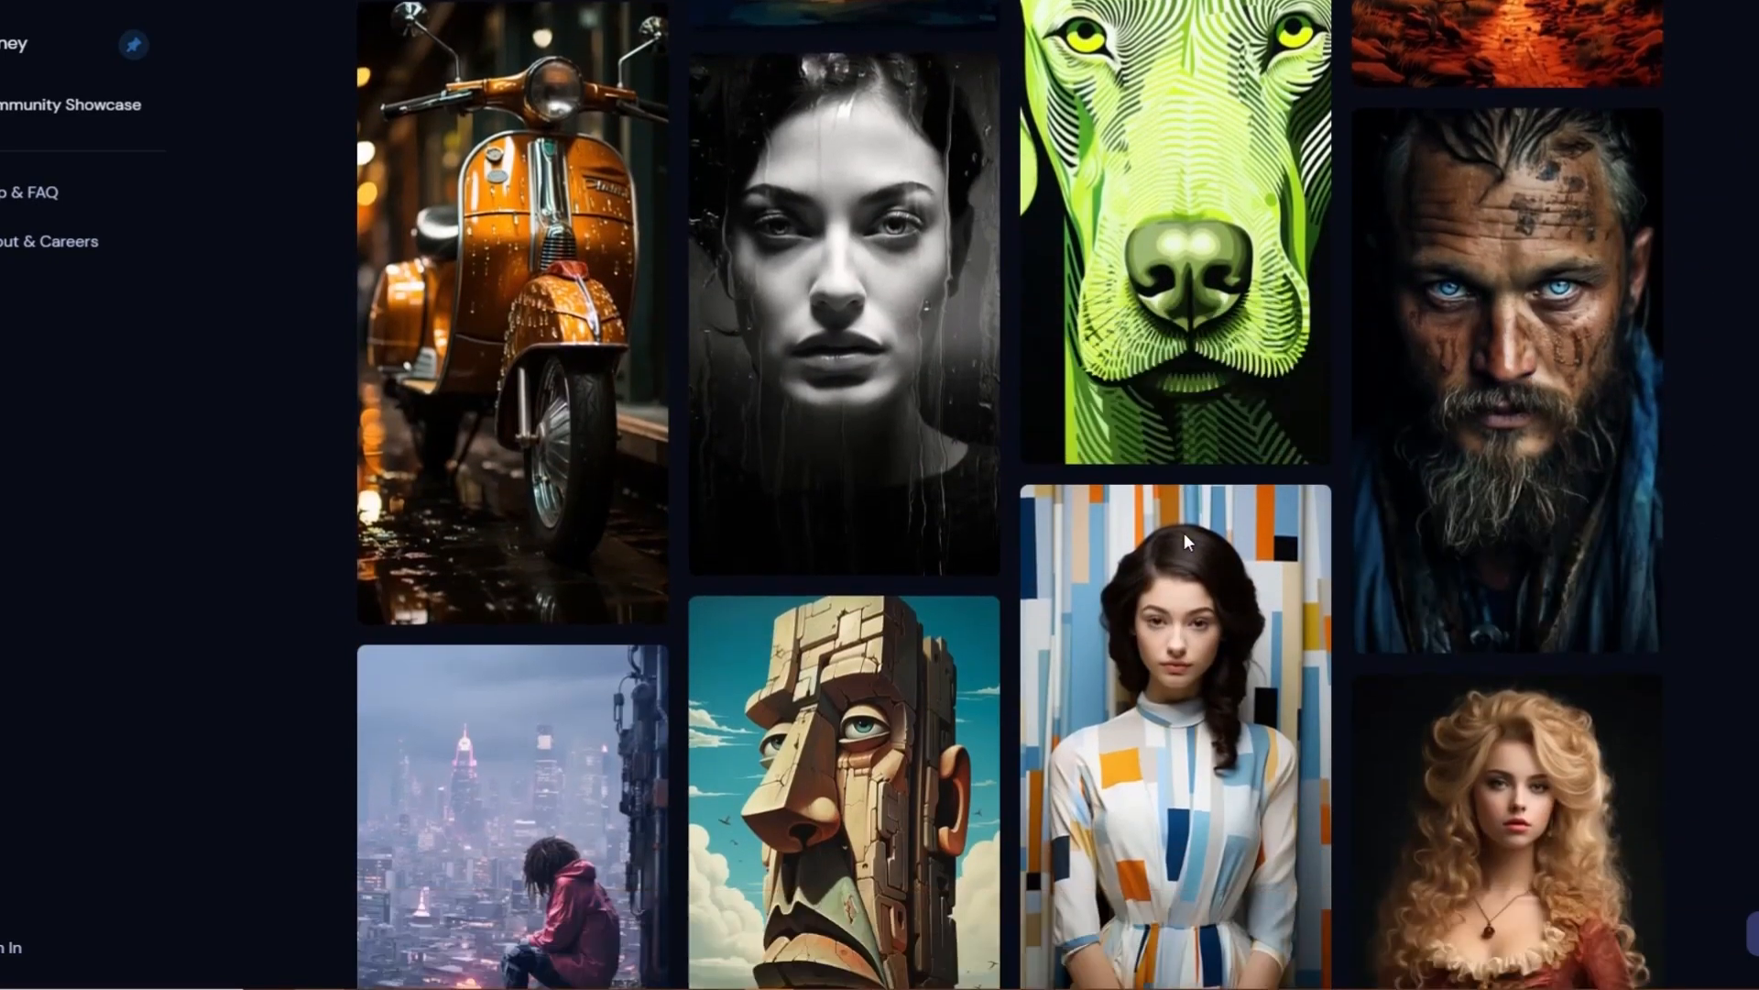
pyautogui.scroll(-3)
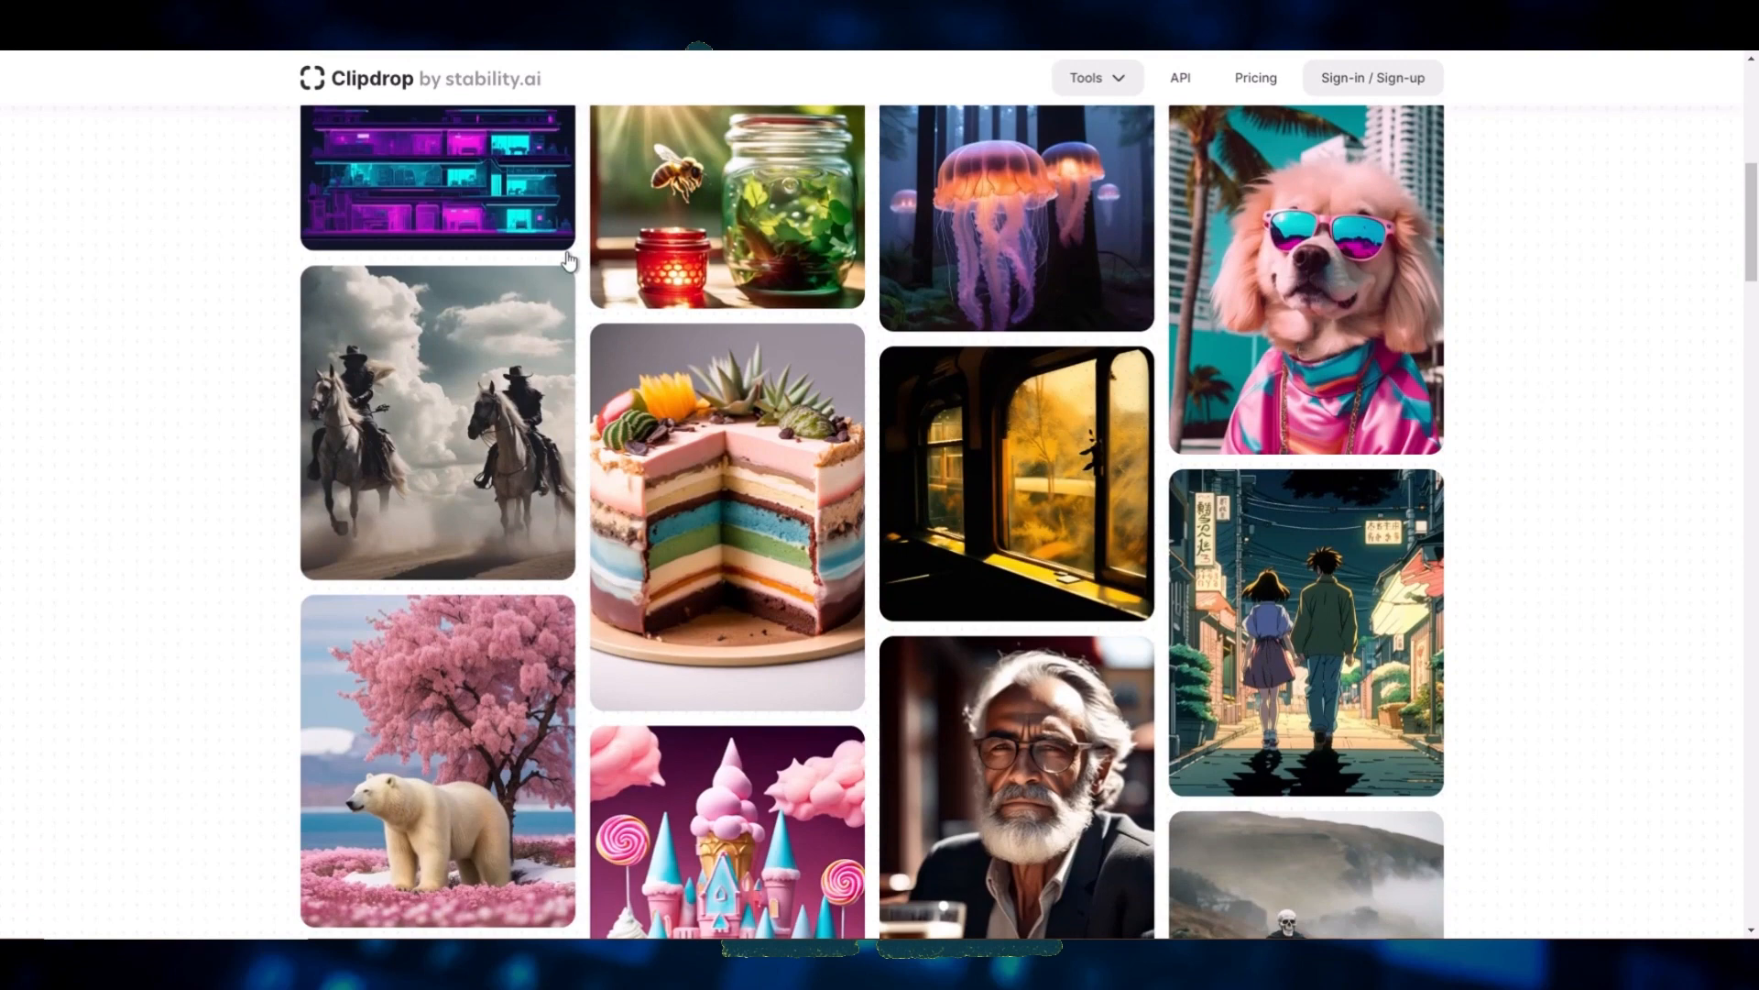
# Scroll further down the Clipdrop example gallery before heading to Midjourney's Discord
pyautogui.scroll(-3)
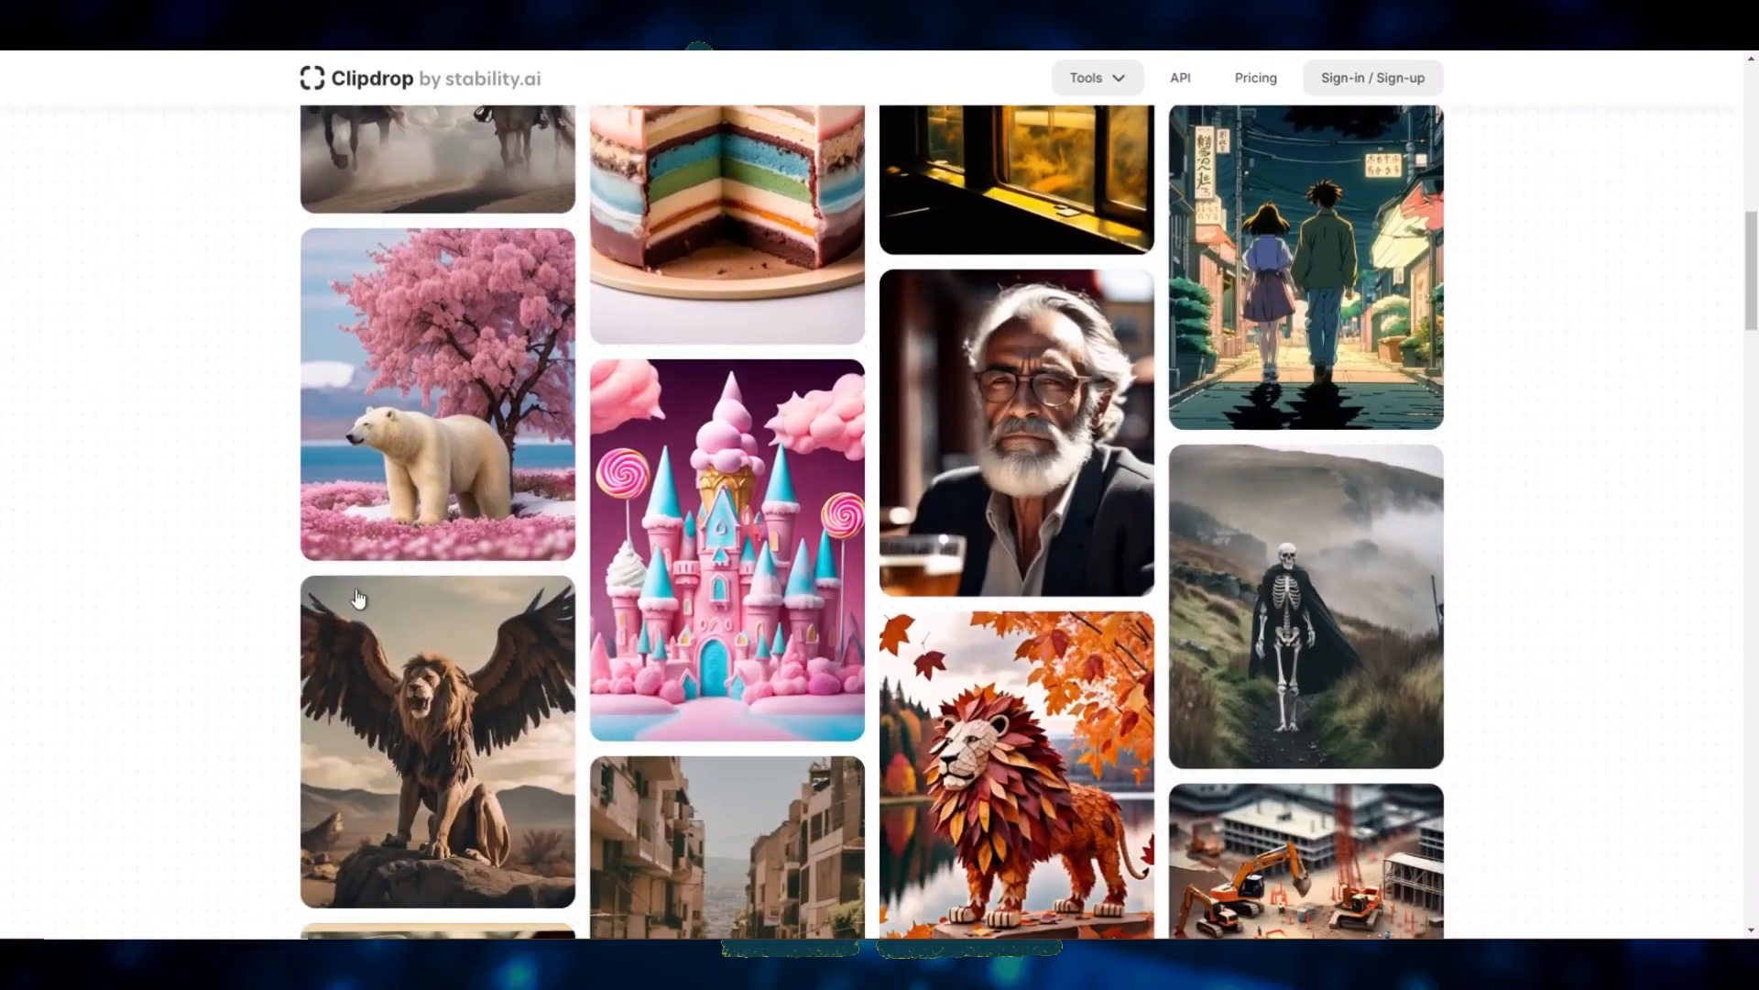
pyautogui.scroll(-3)
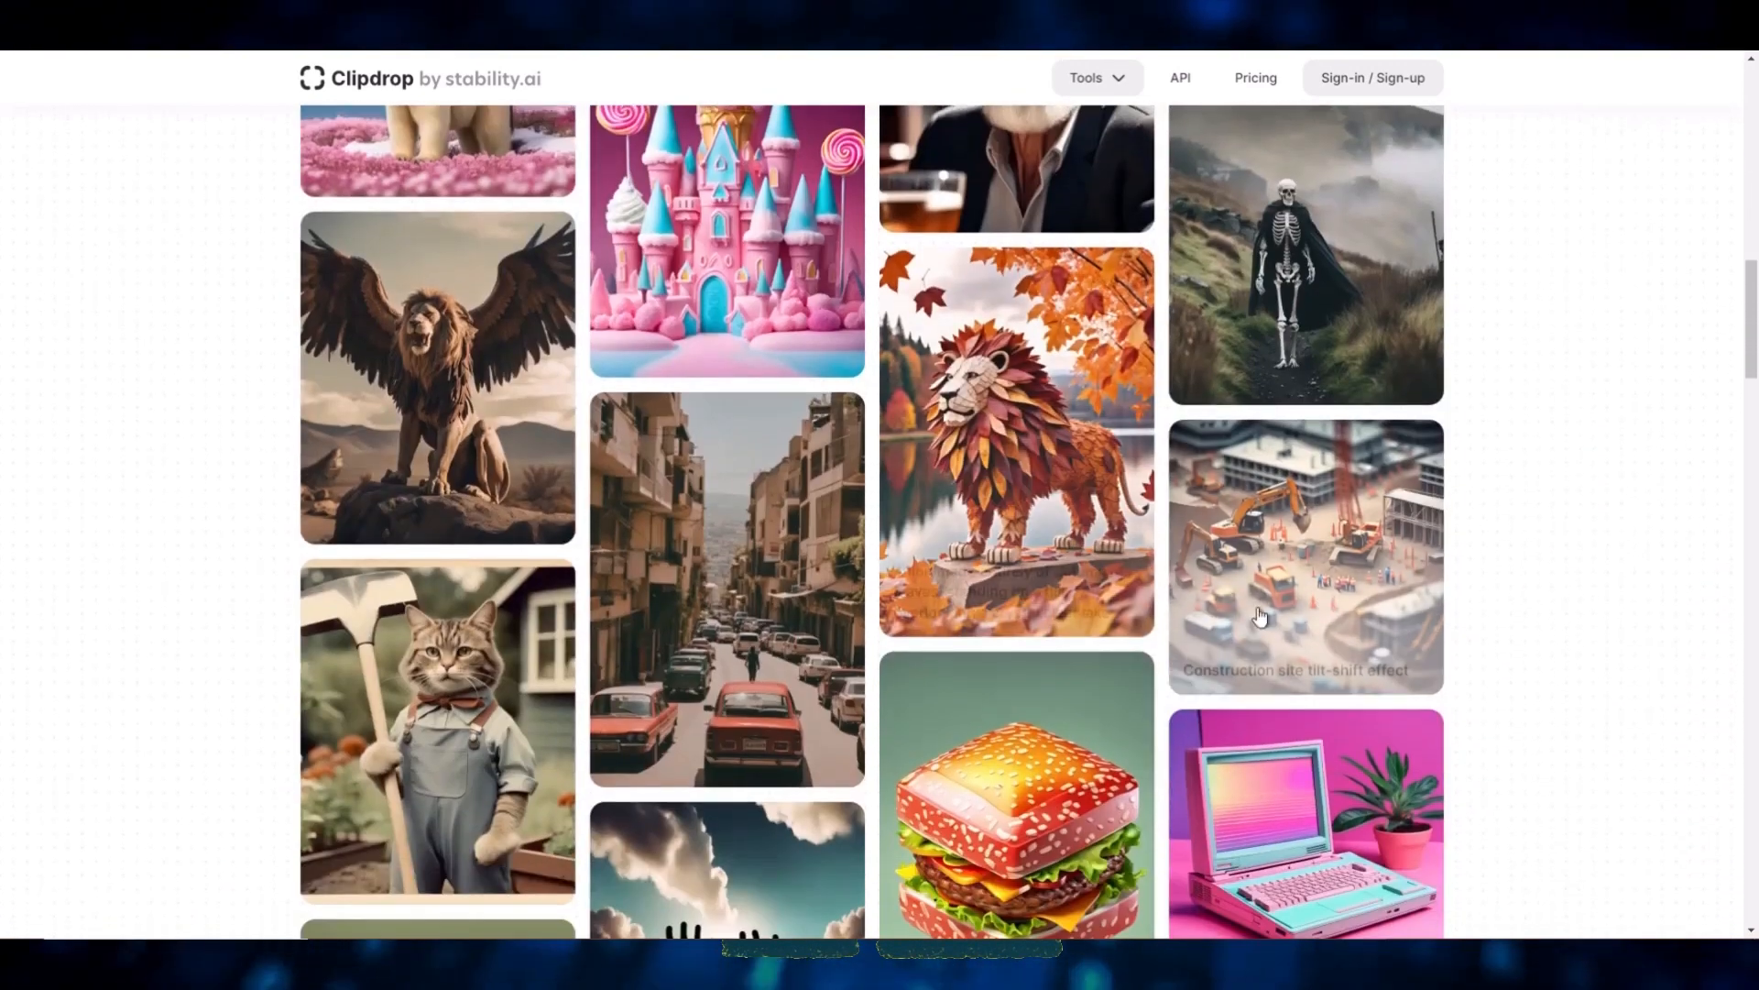
pyautogui.scroll(-3)
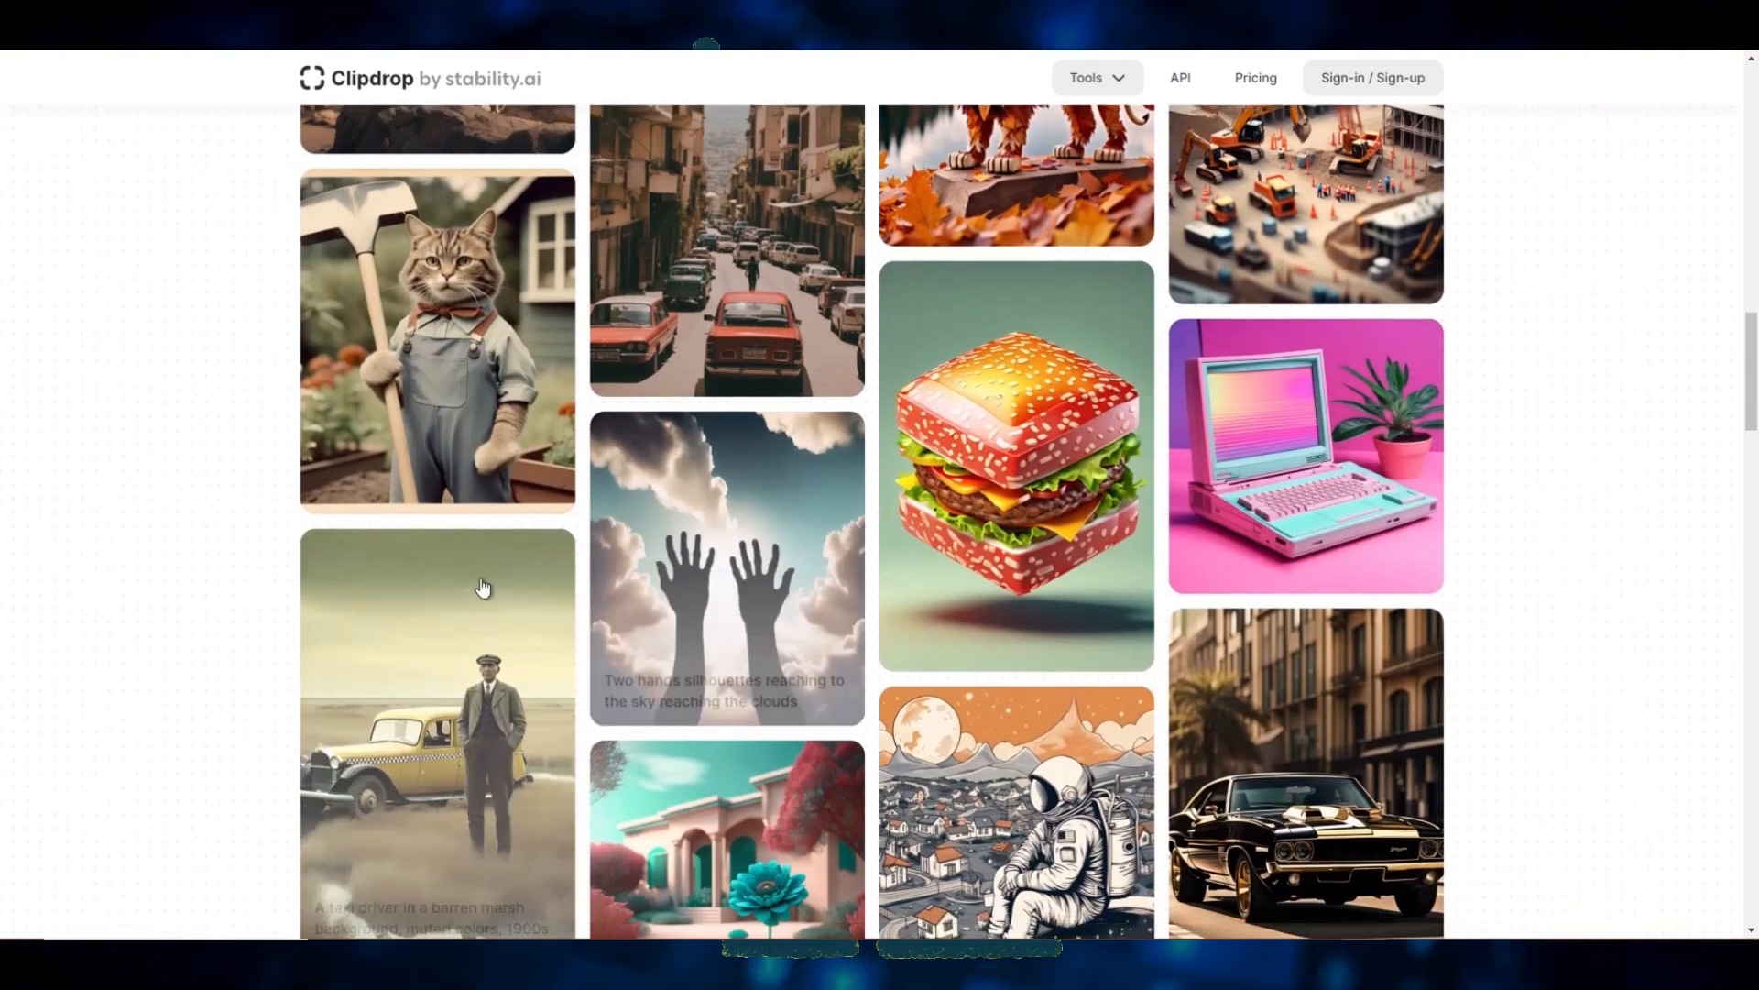
pyautogui.scroll(-3)
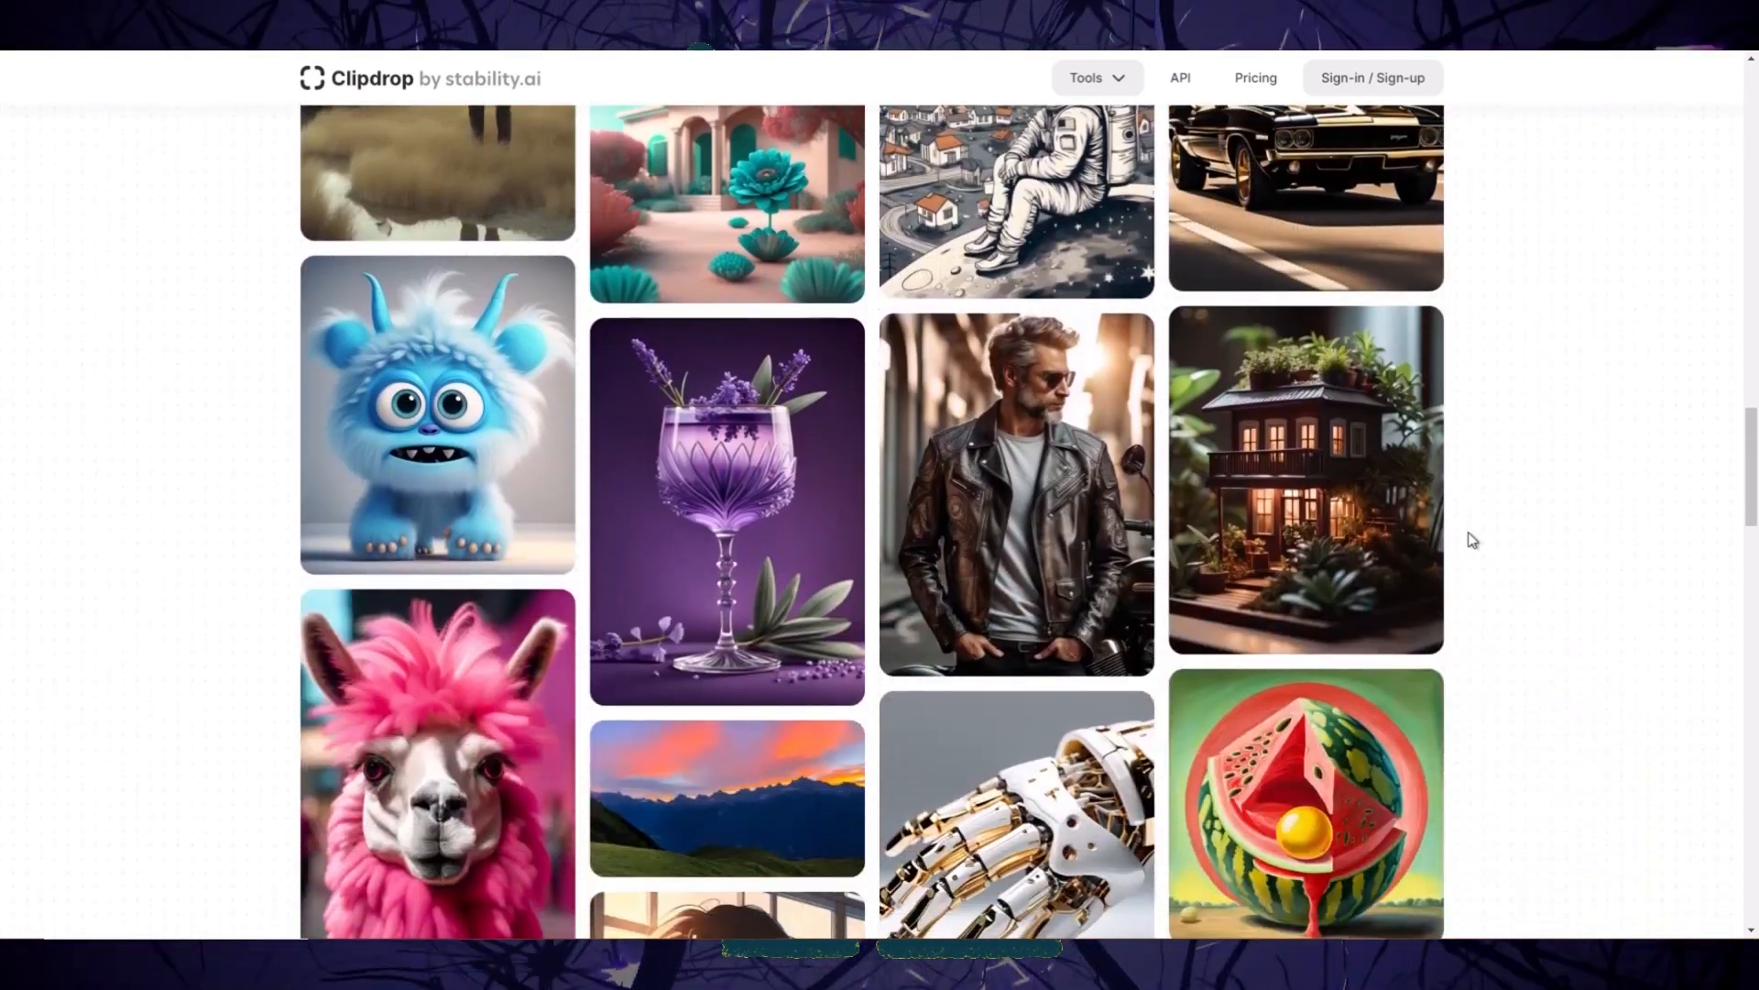
pyautogui.scroll(-3)
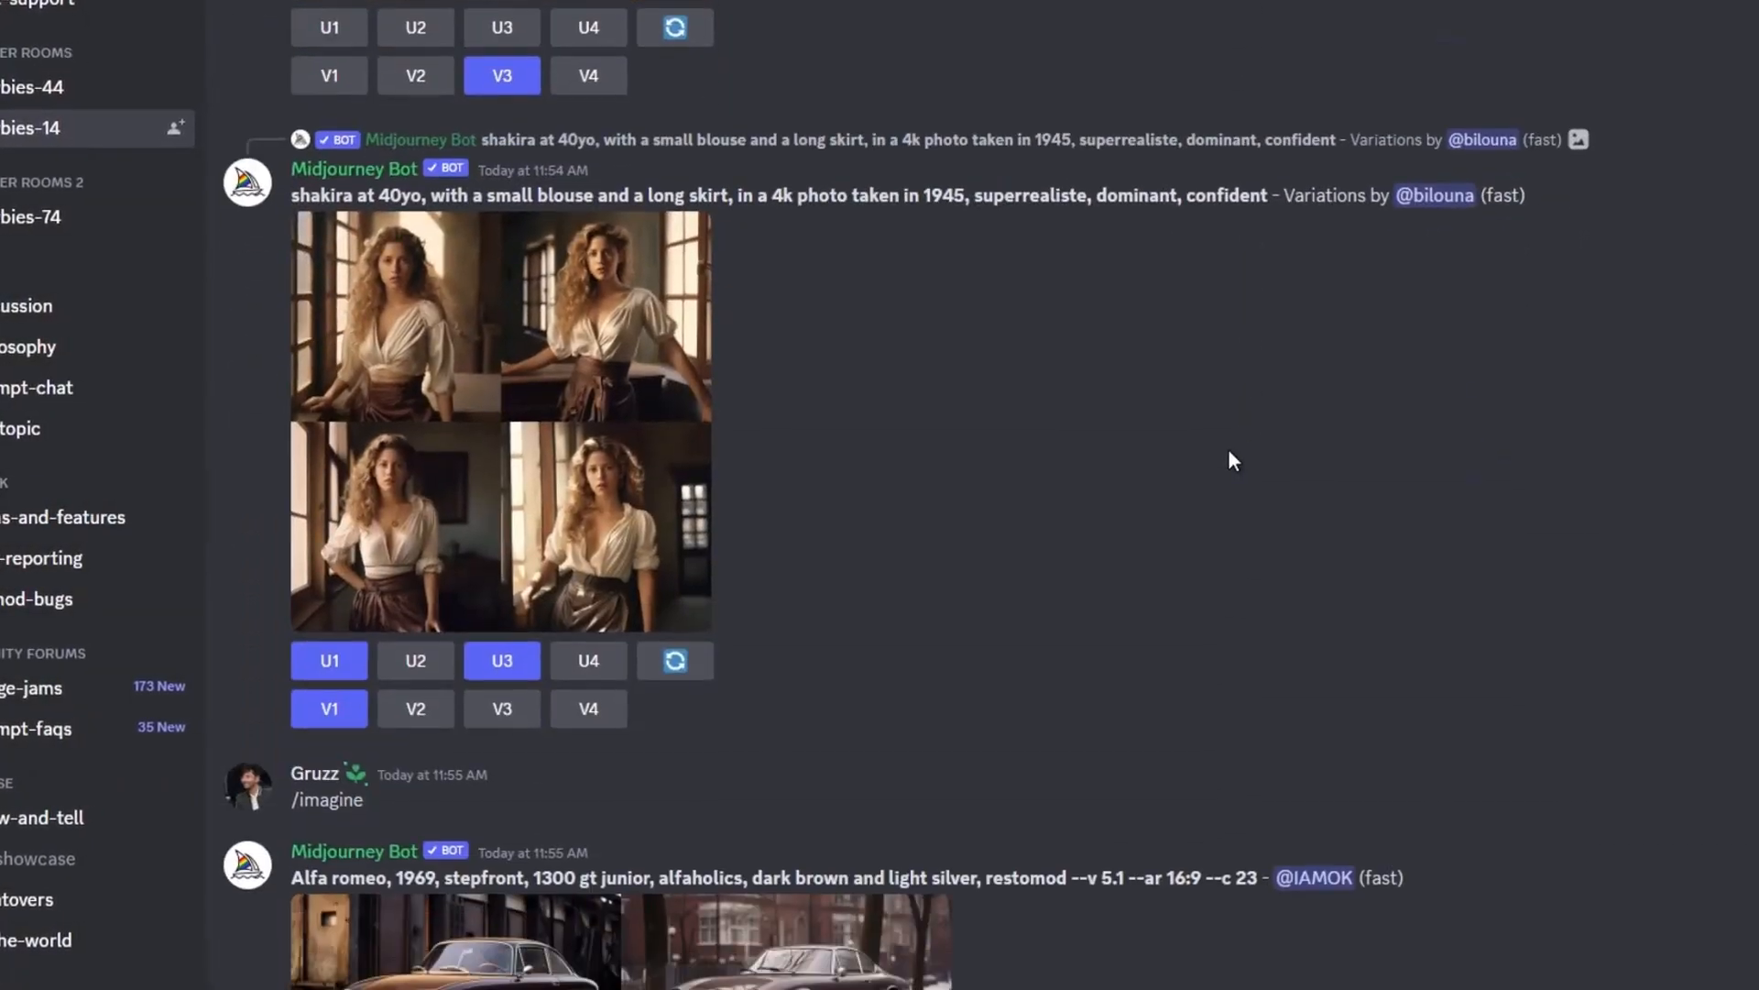
# Look through the bot's upscaled portrait results in the Discord chat
pyautogui.click(328, 660)
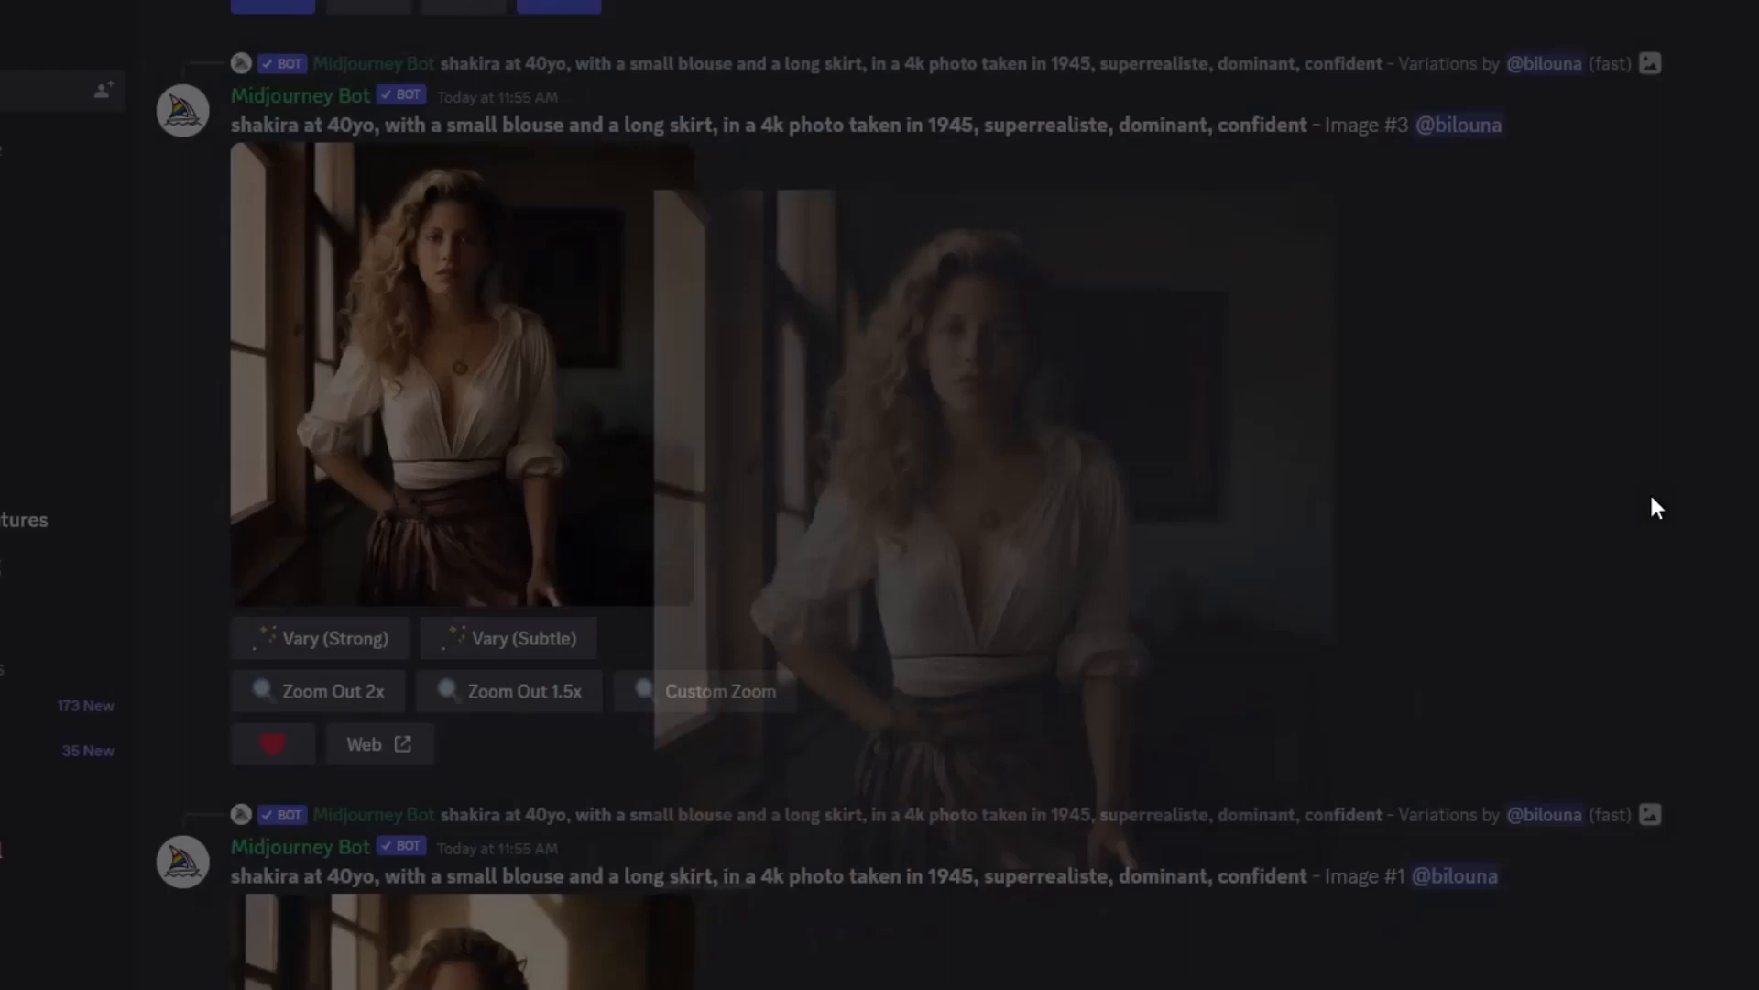
pyautogui.scroll(-3)
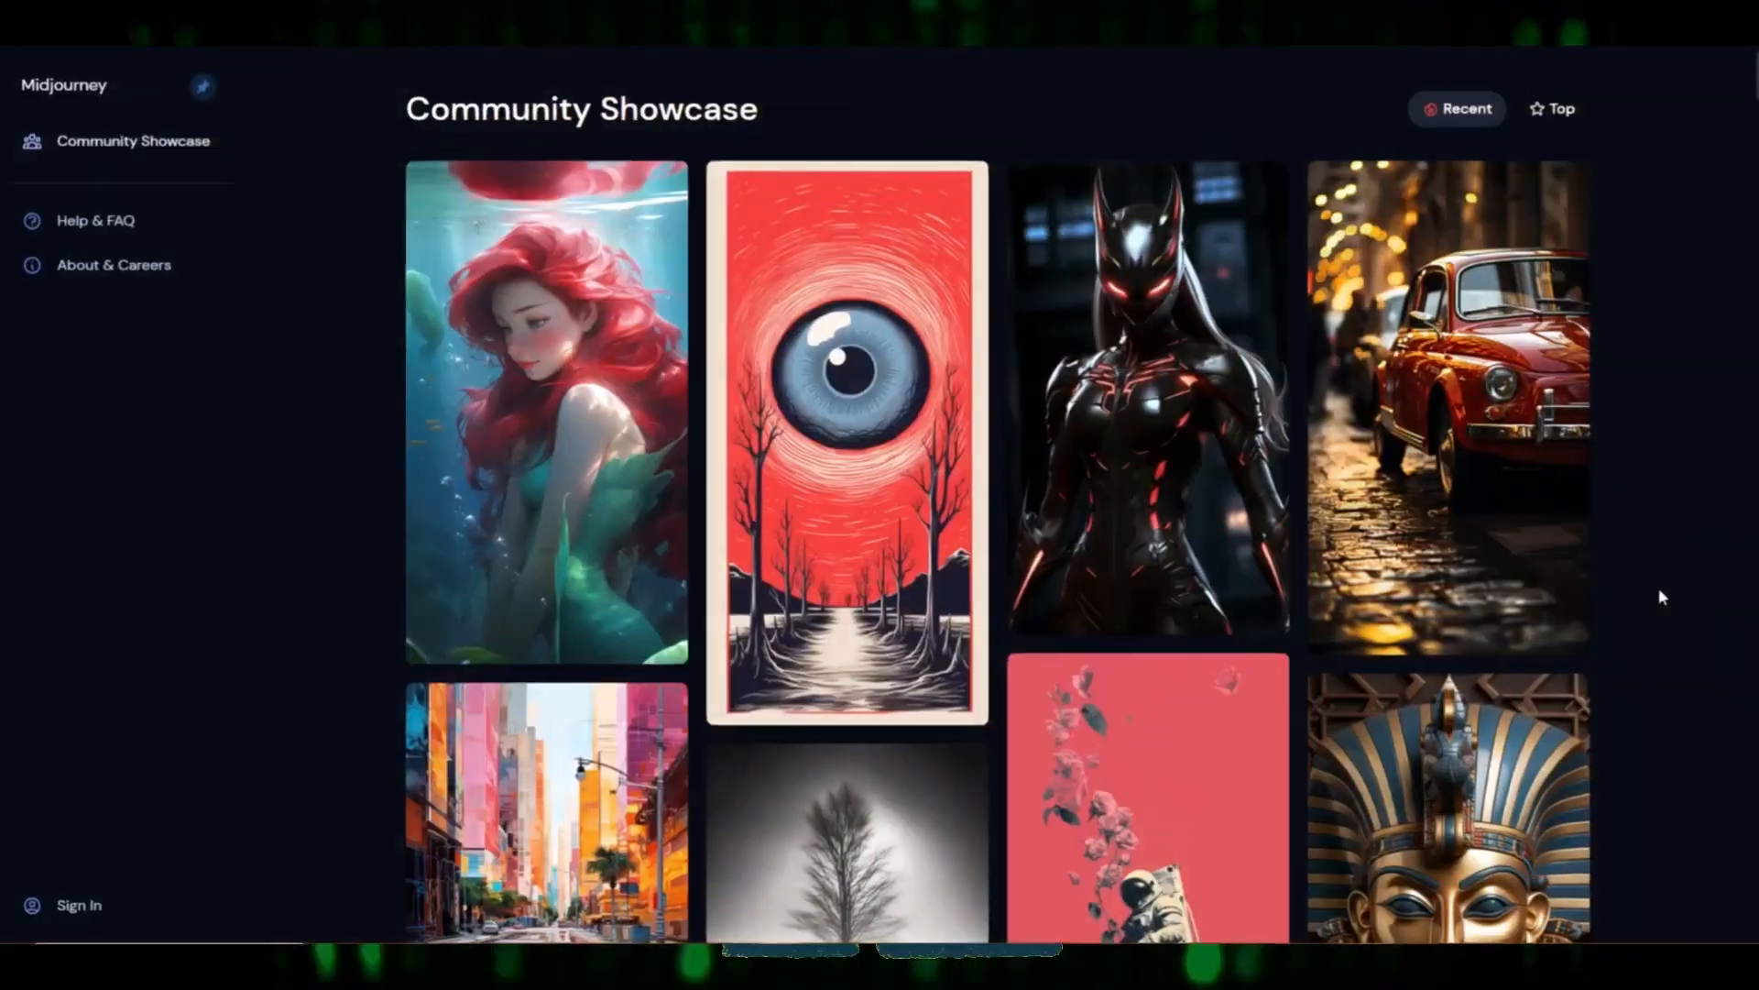
# Scroll further down the Community Showcase grid of recent images
pyautogui.scroll(-3)
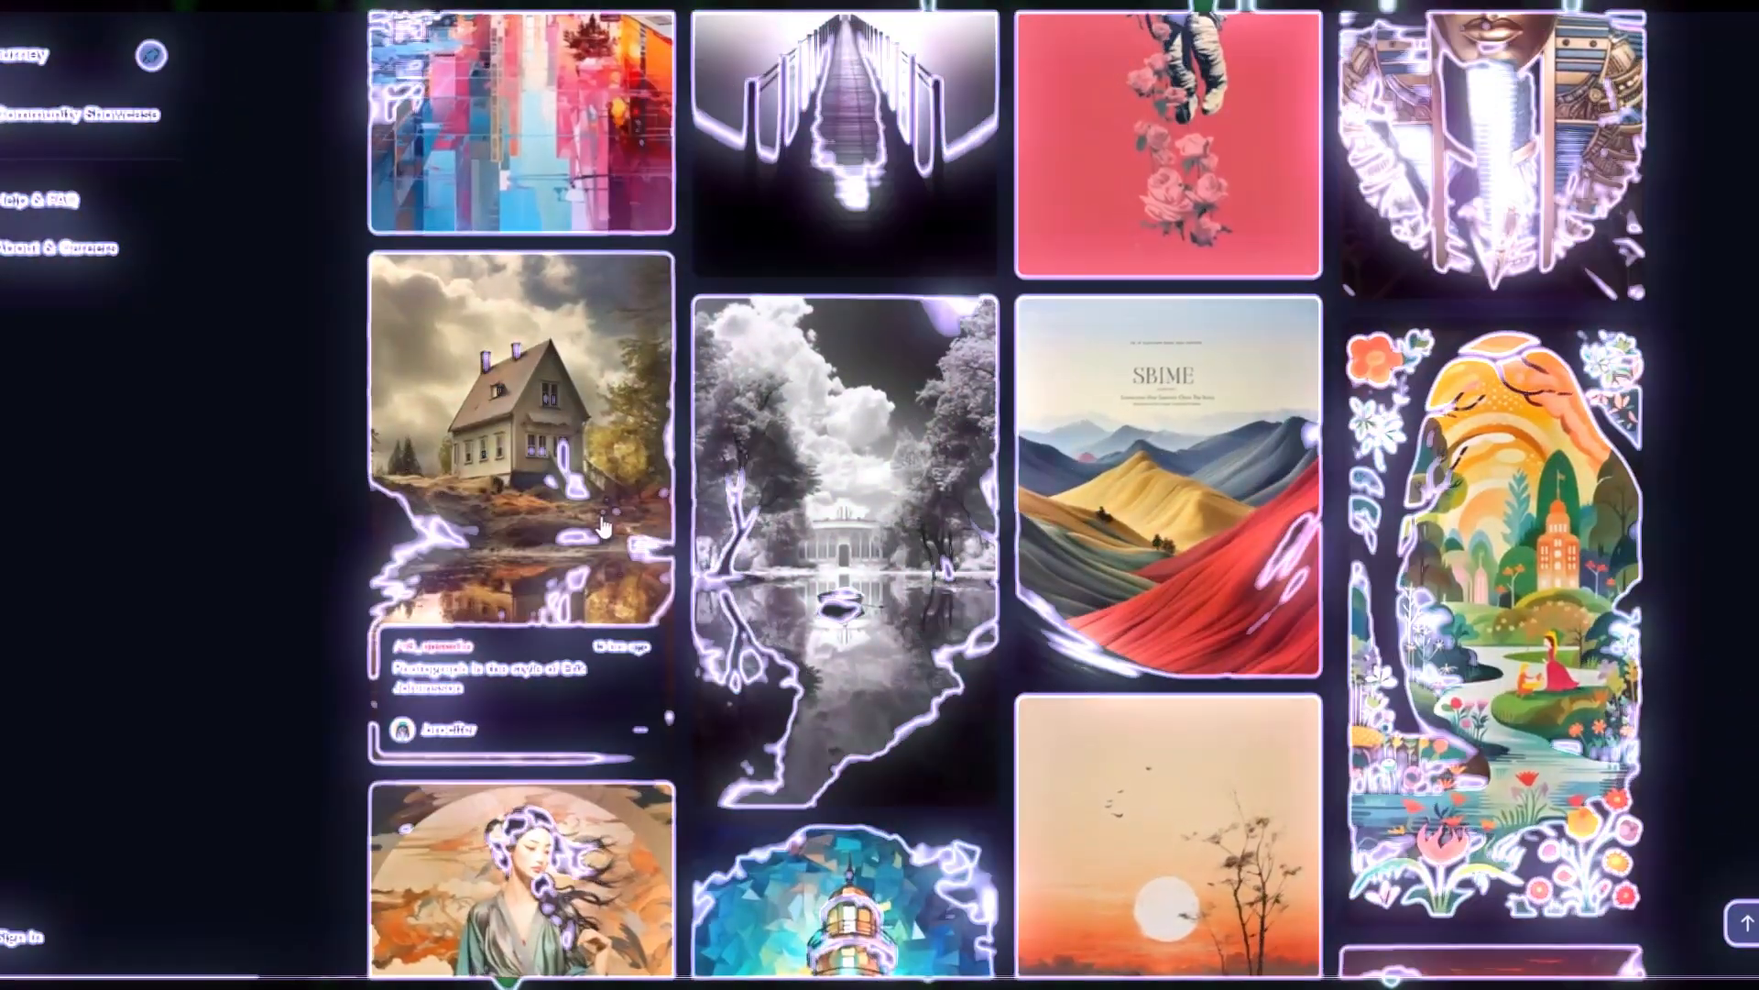
pyautogui.scroll(-3)
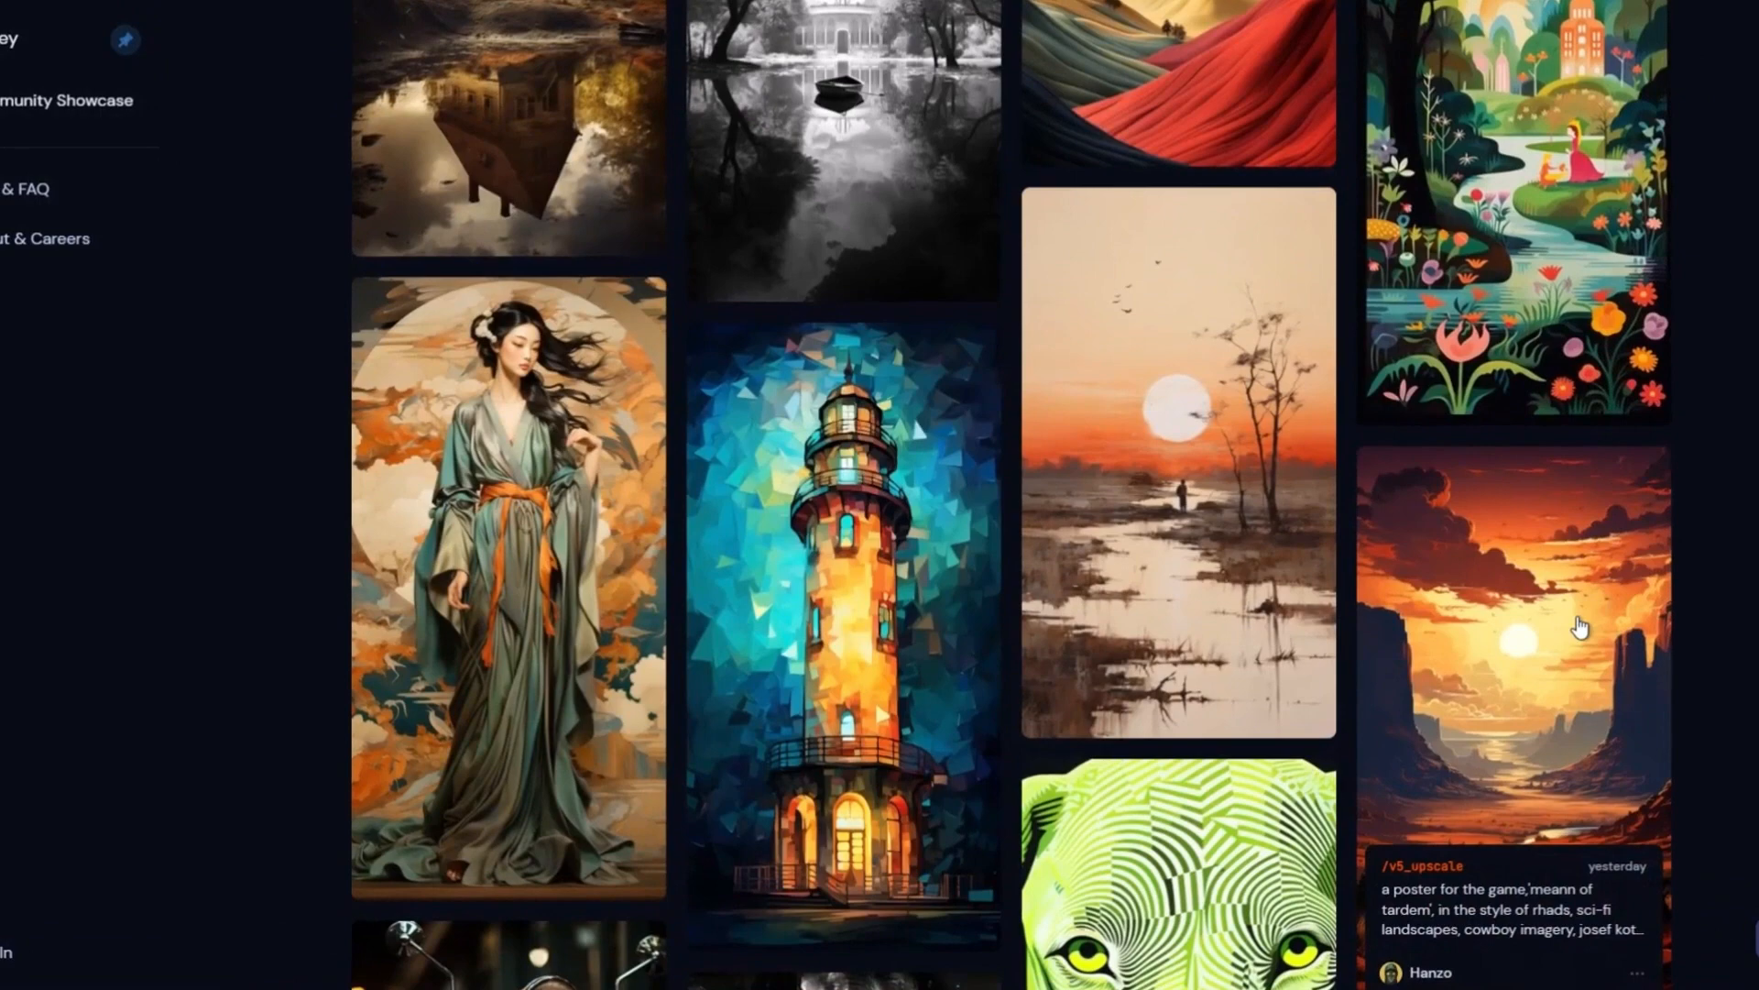
pyautogui.scroll(-3)
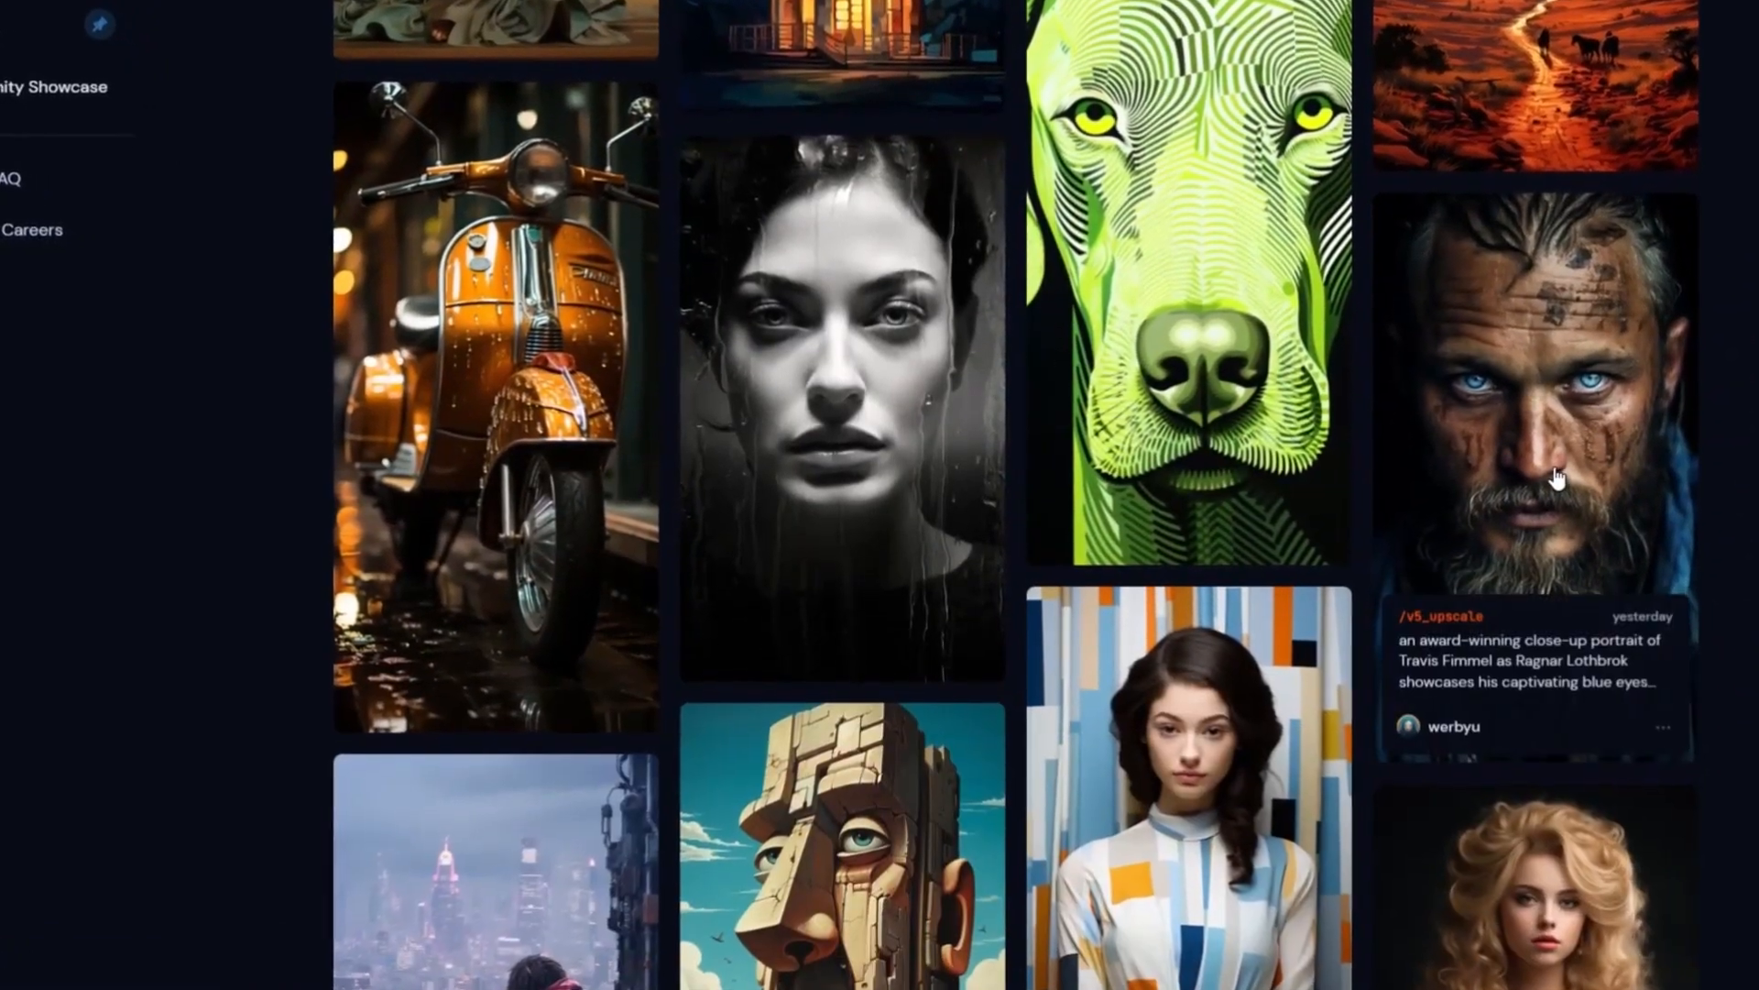
pyautogui.scroll(-3)
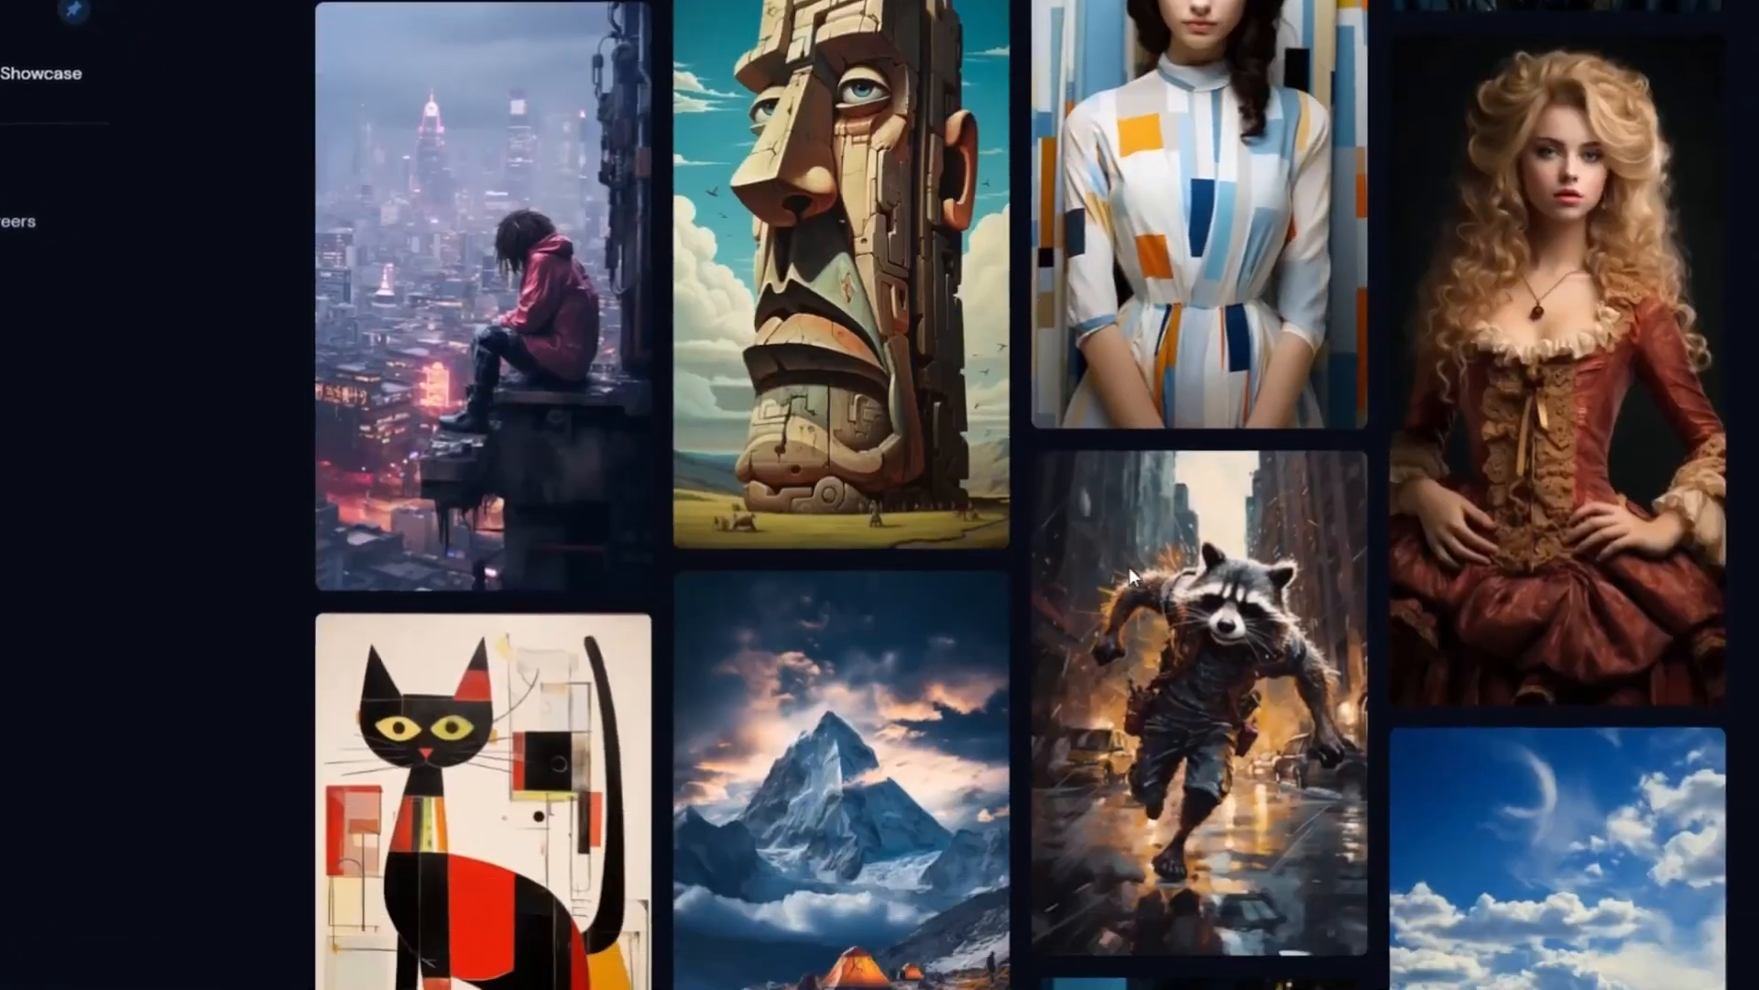
pyautogui.scroll(-3)
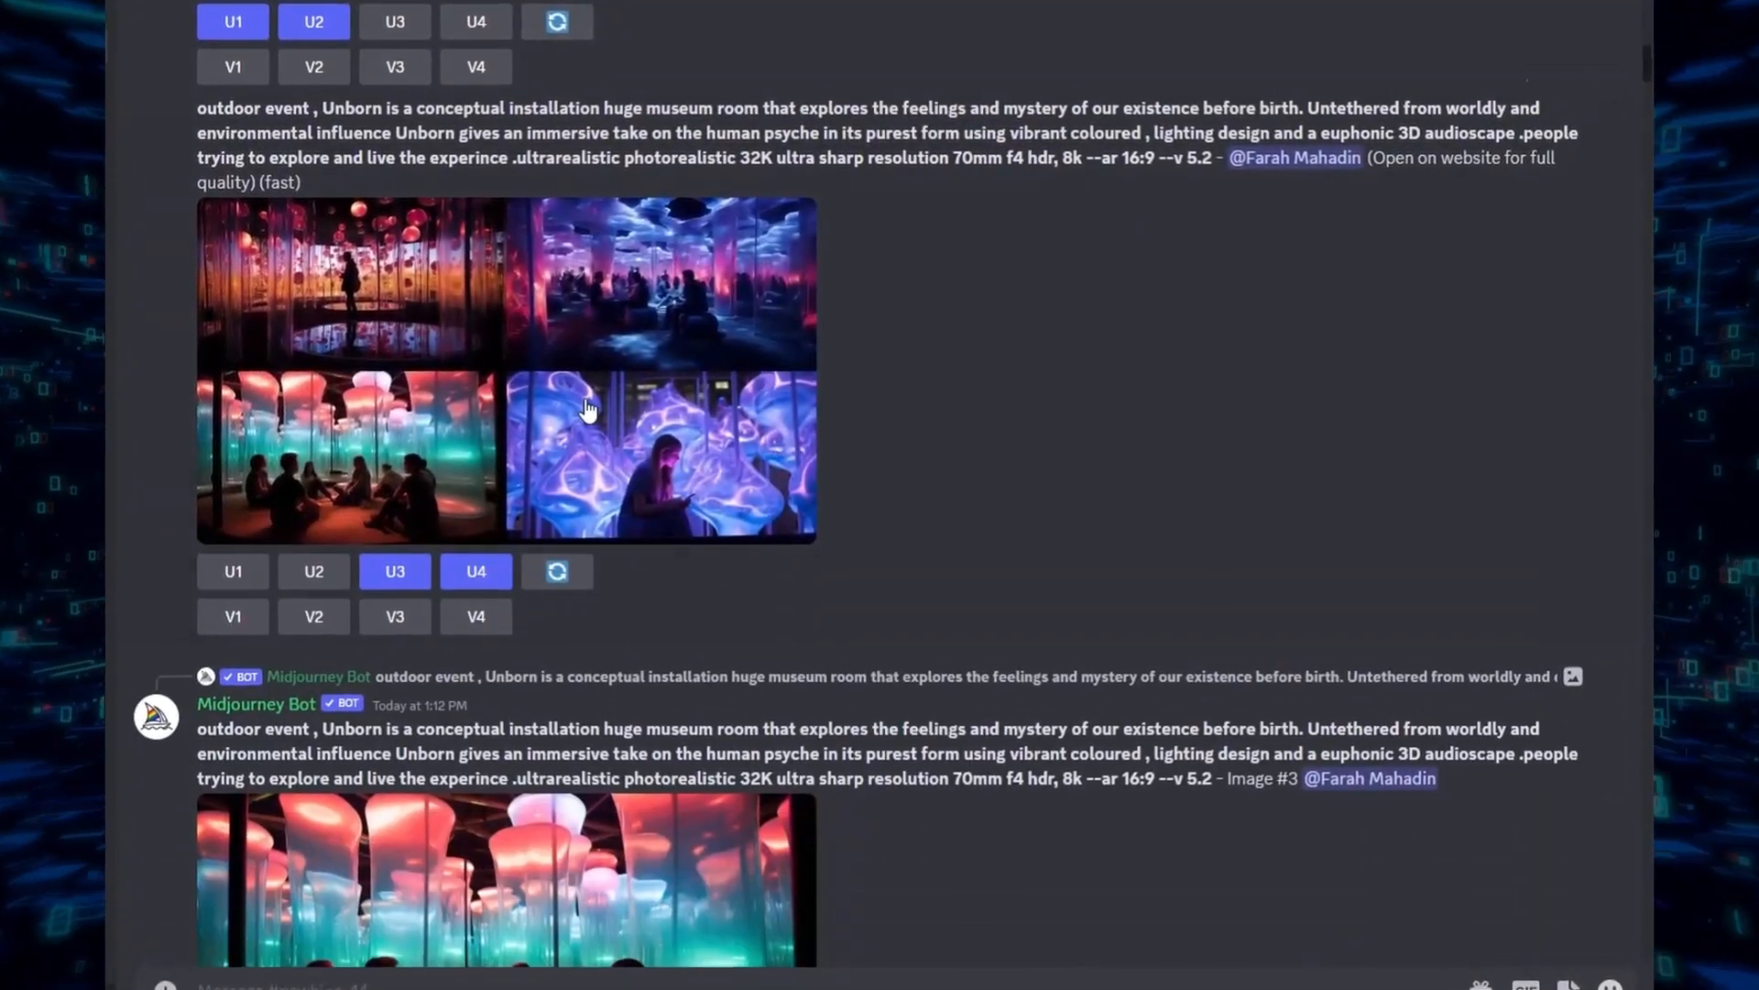
# Scroll through the Midjourney bot's museum installation results in Discord
pyautogui.scroll(-3)
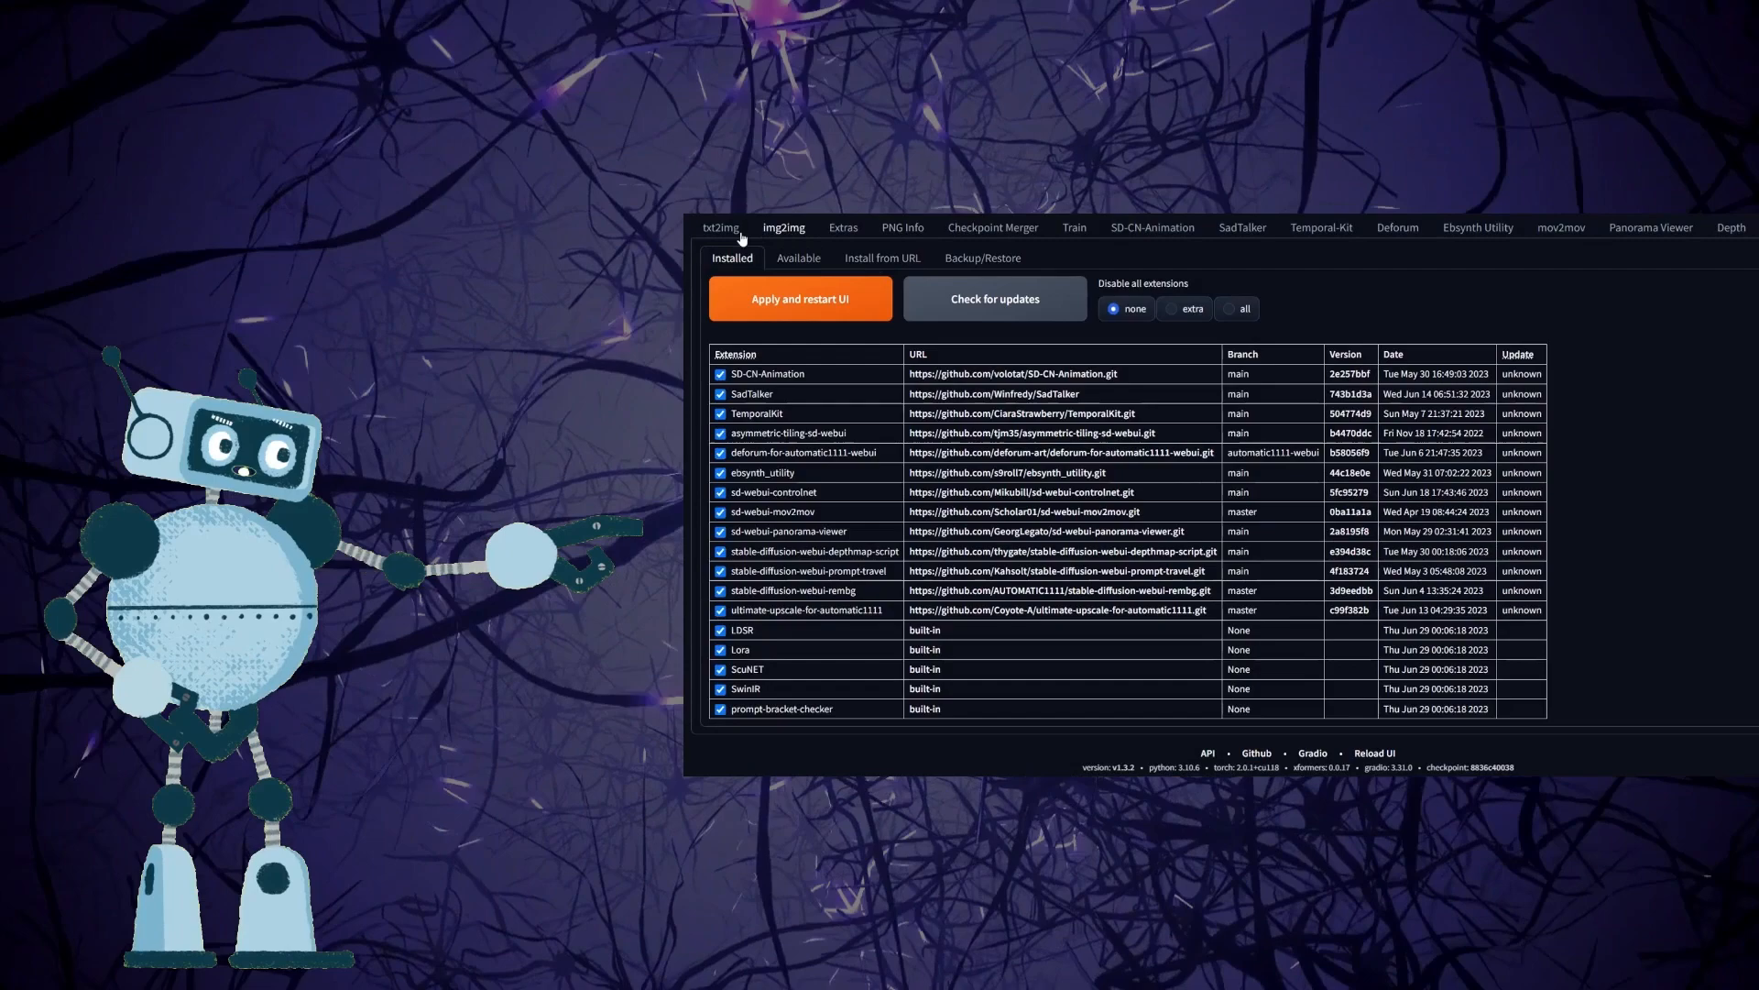
# Switch the Stable Diffusion web UI from Extensions back to txt2img
pyautogui.click(718, 231)
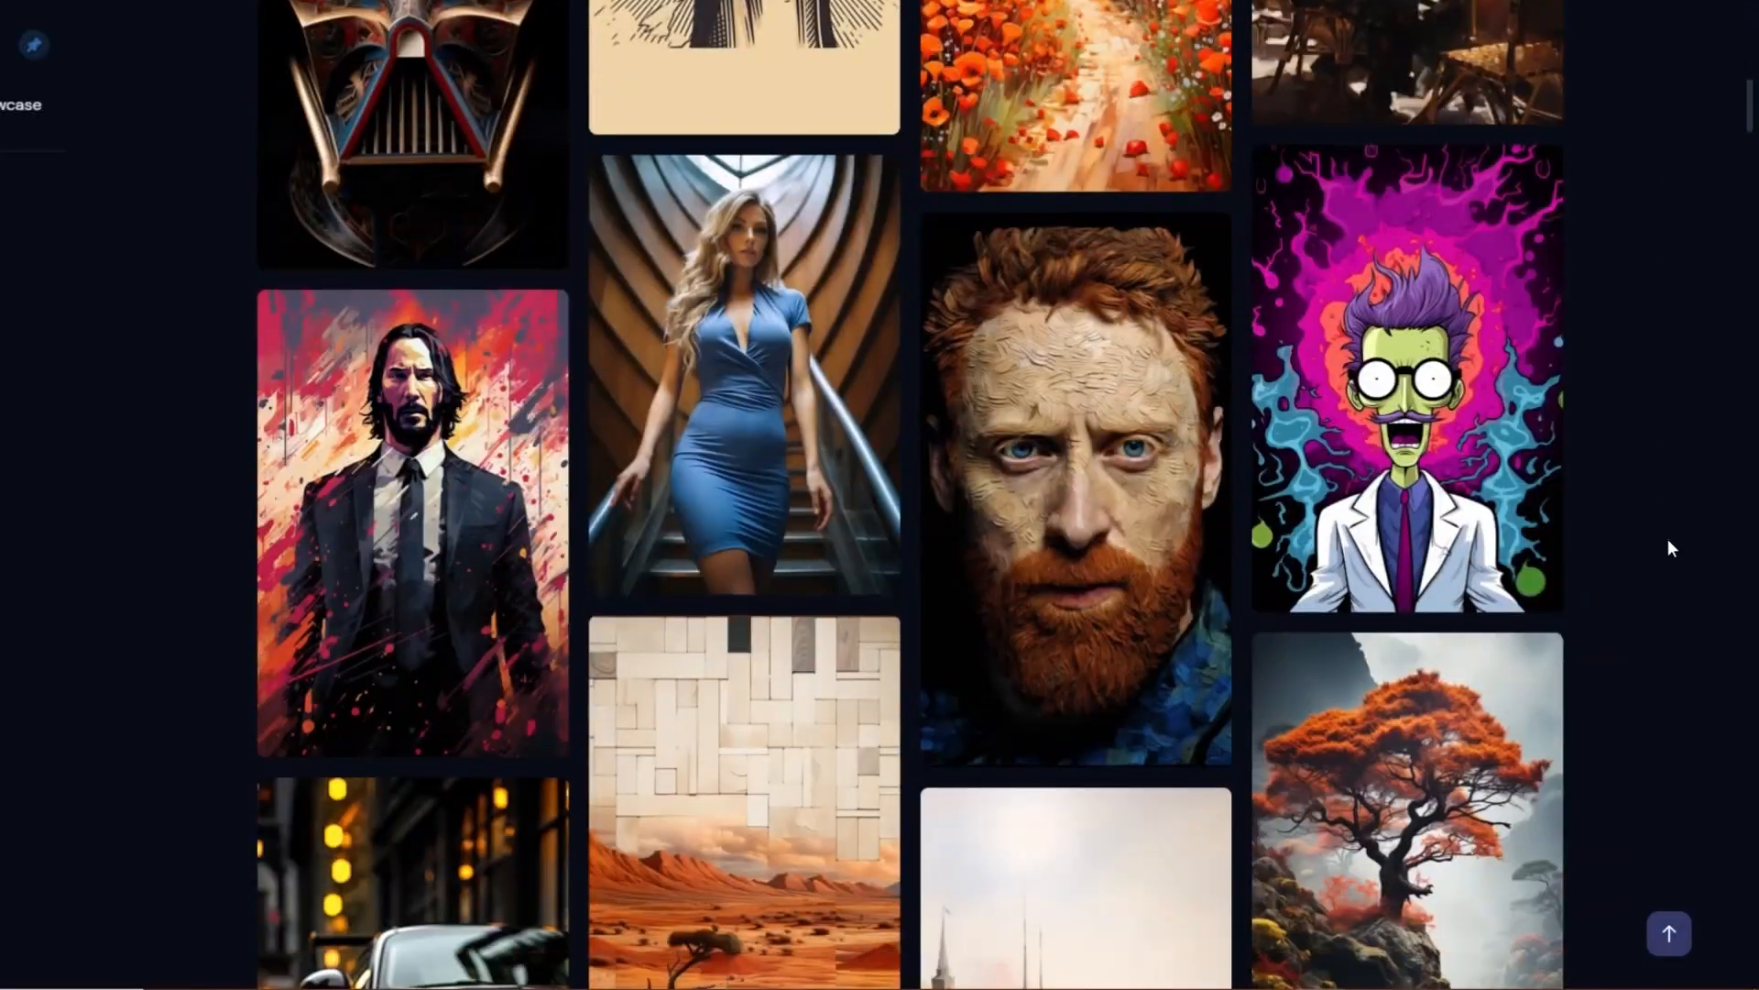
# View the reflected house photograph's 'Photograph in the style of Erik Johansson' prompt
pyautogui.scroll(-3)
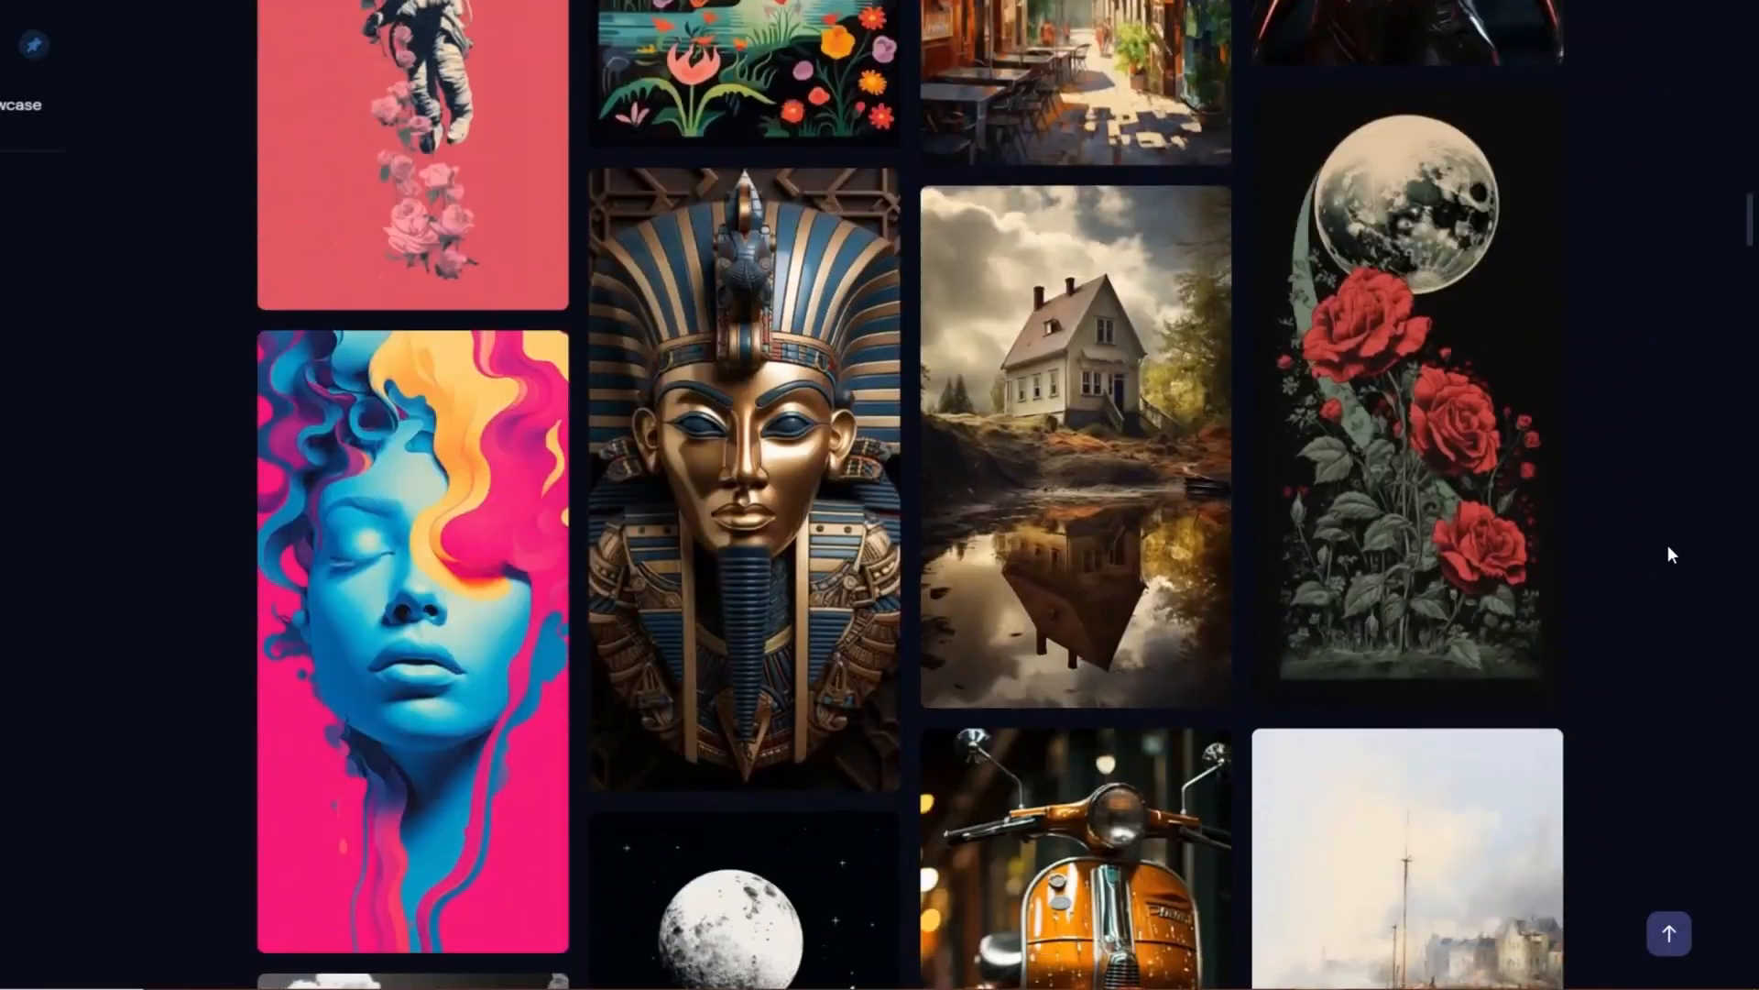
pyautogui.click(1076, 444)
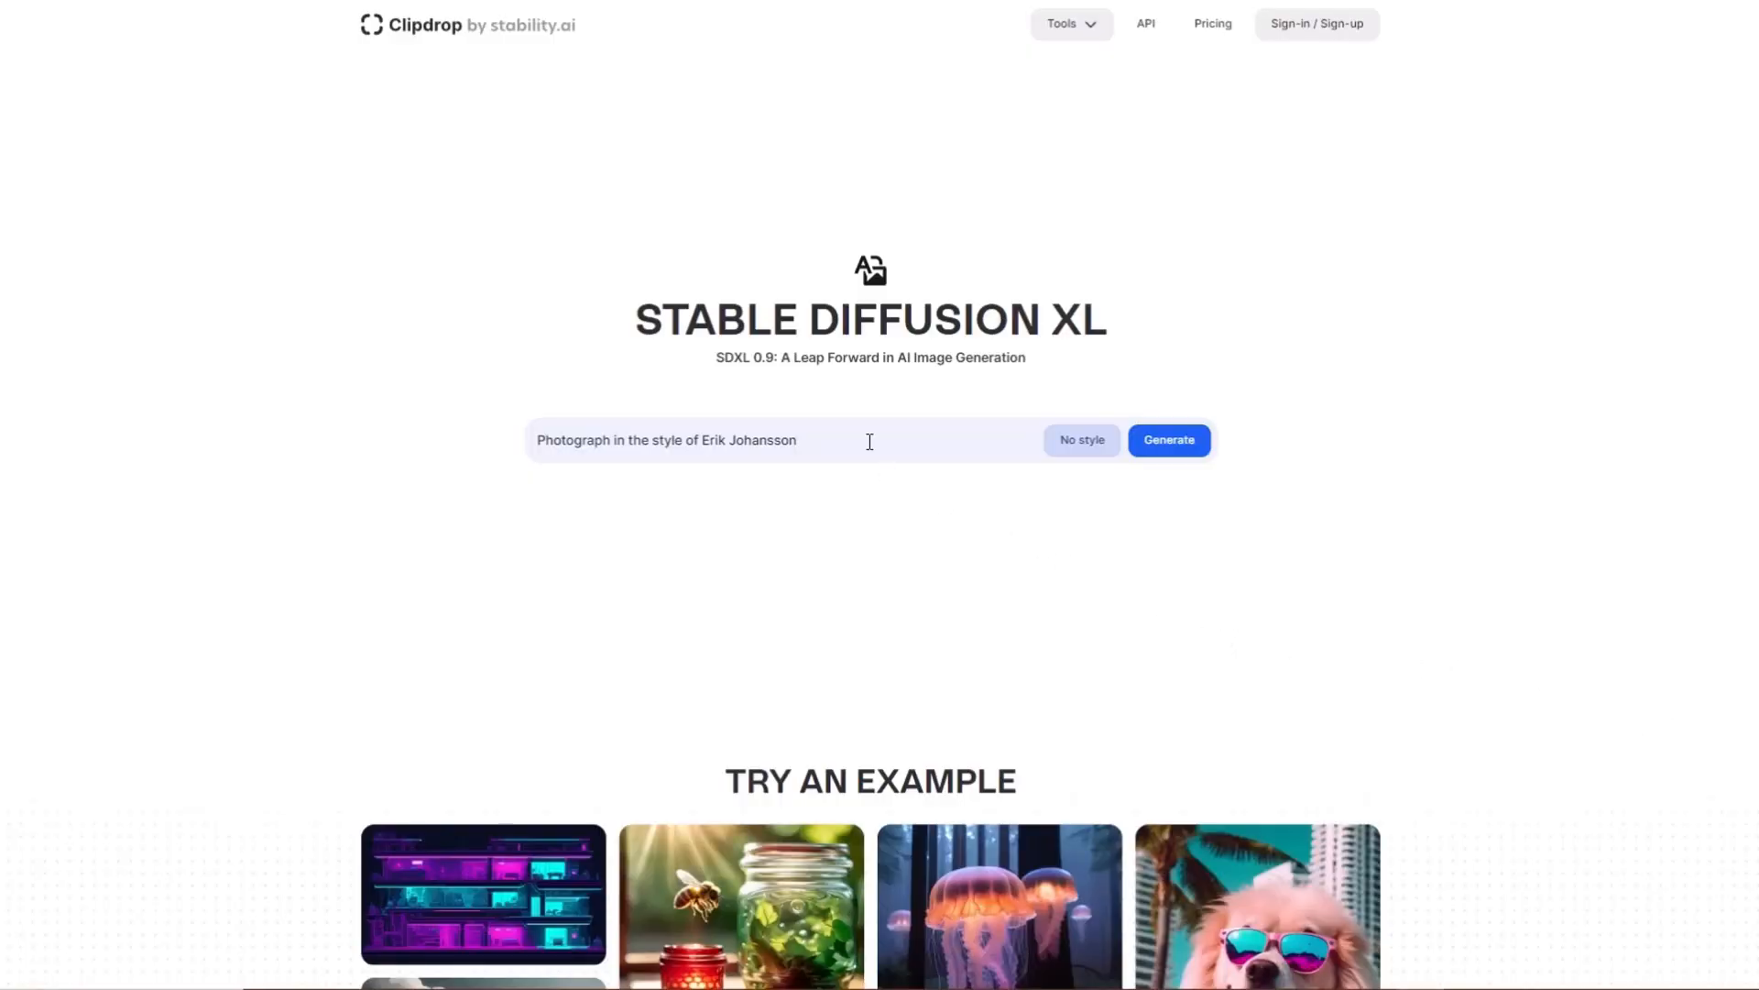
# Generate the Erik Johansson-style red house mirrored in a river and view a result
pyautogui.click(1079, 438)
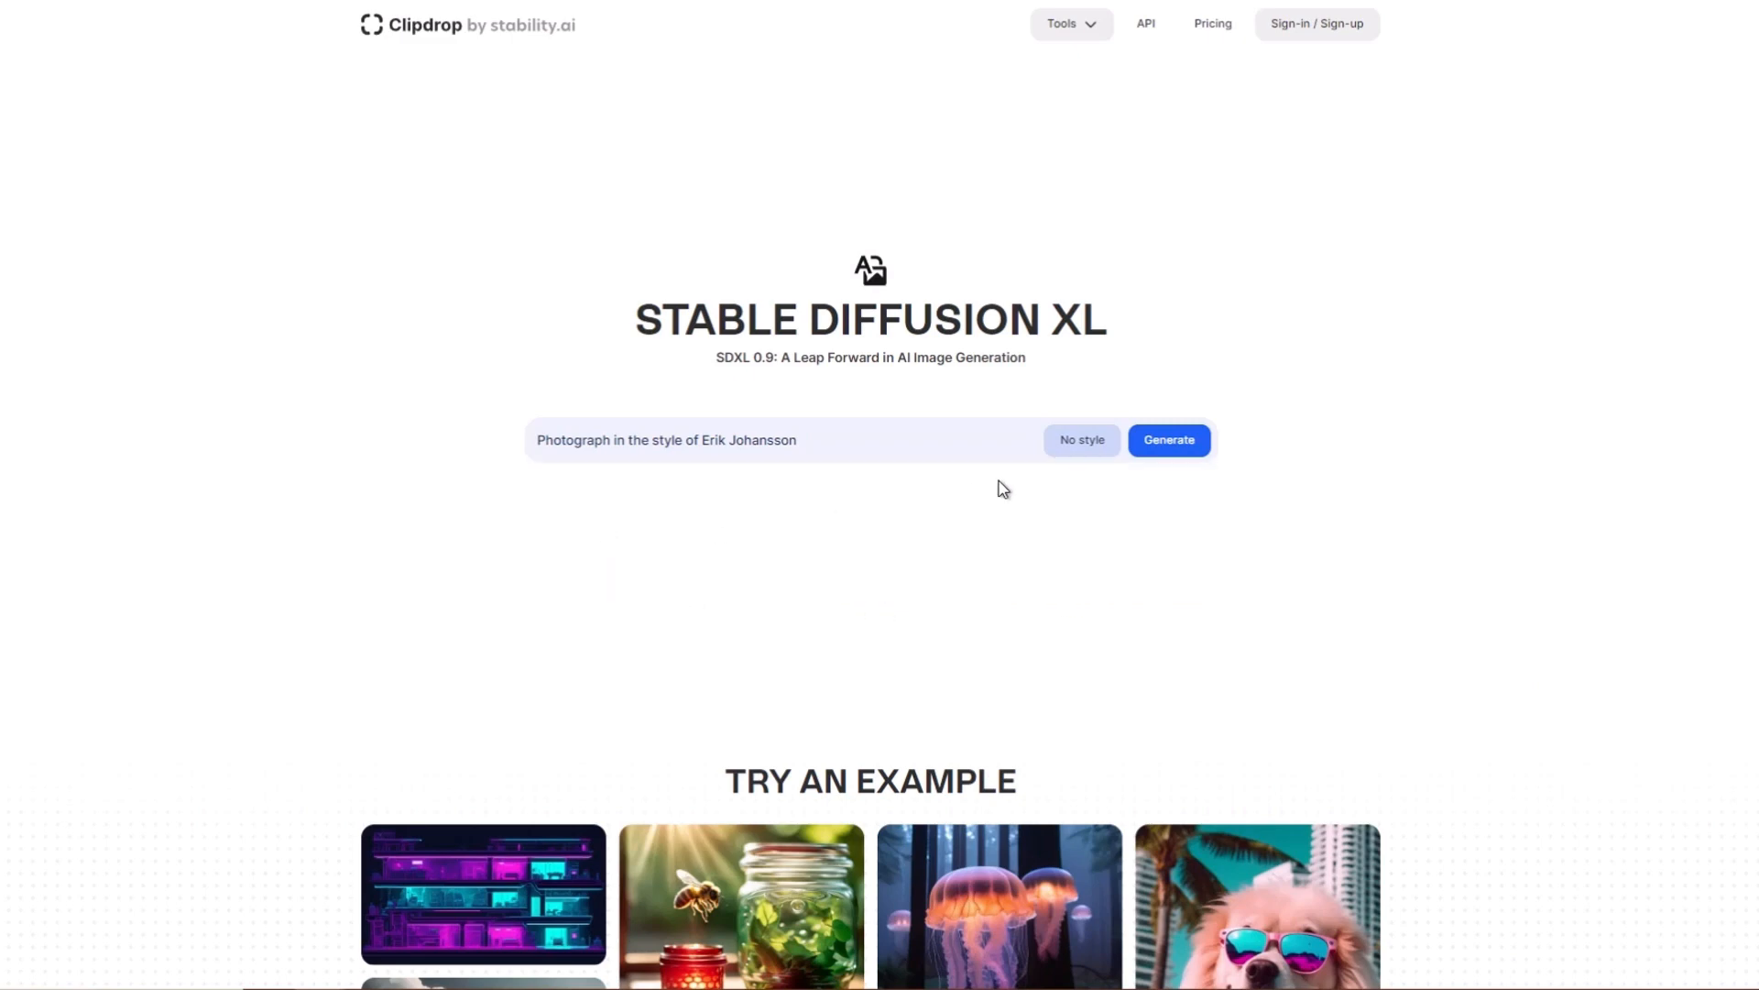
pyautogui.click(1168, 438)
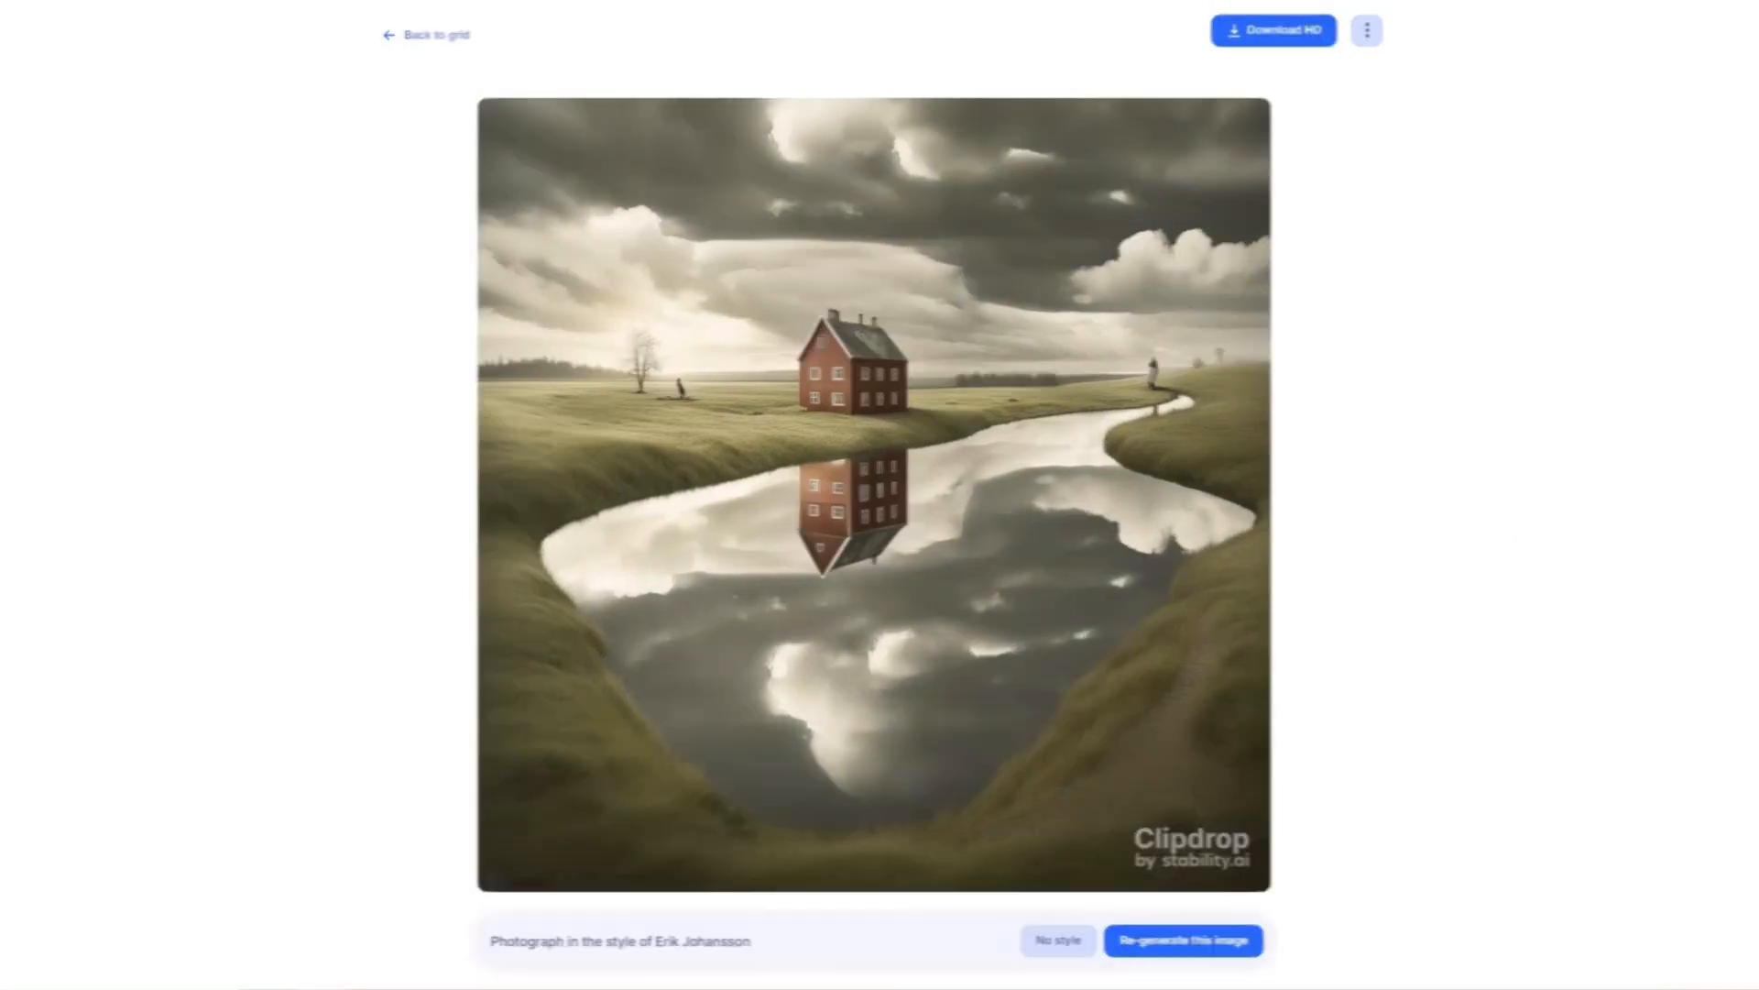
pyautogui.click(425, 35)
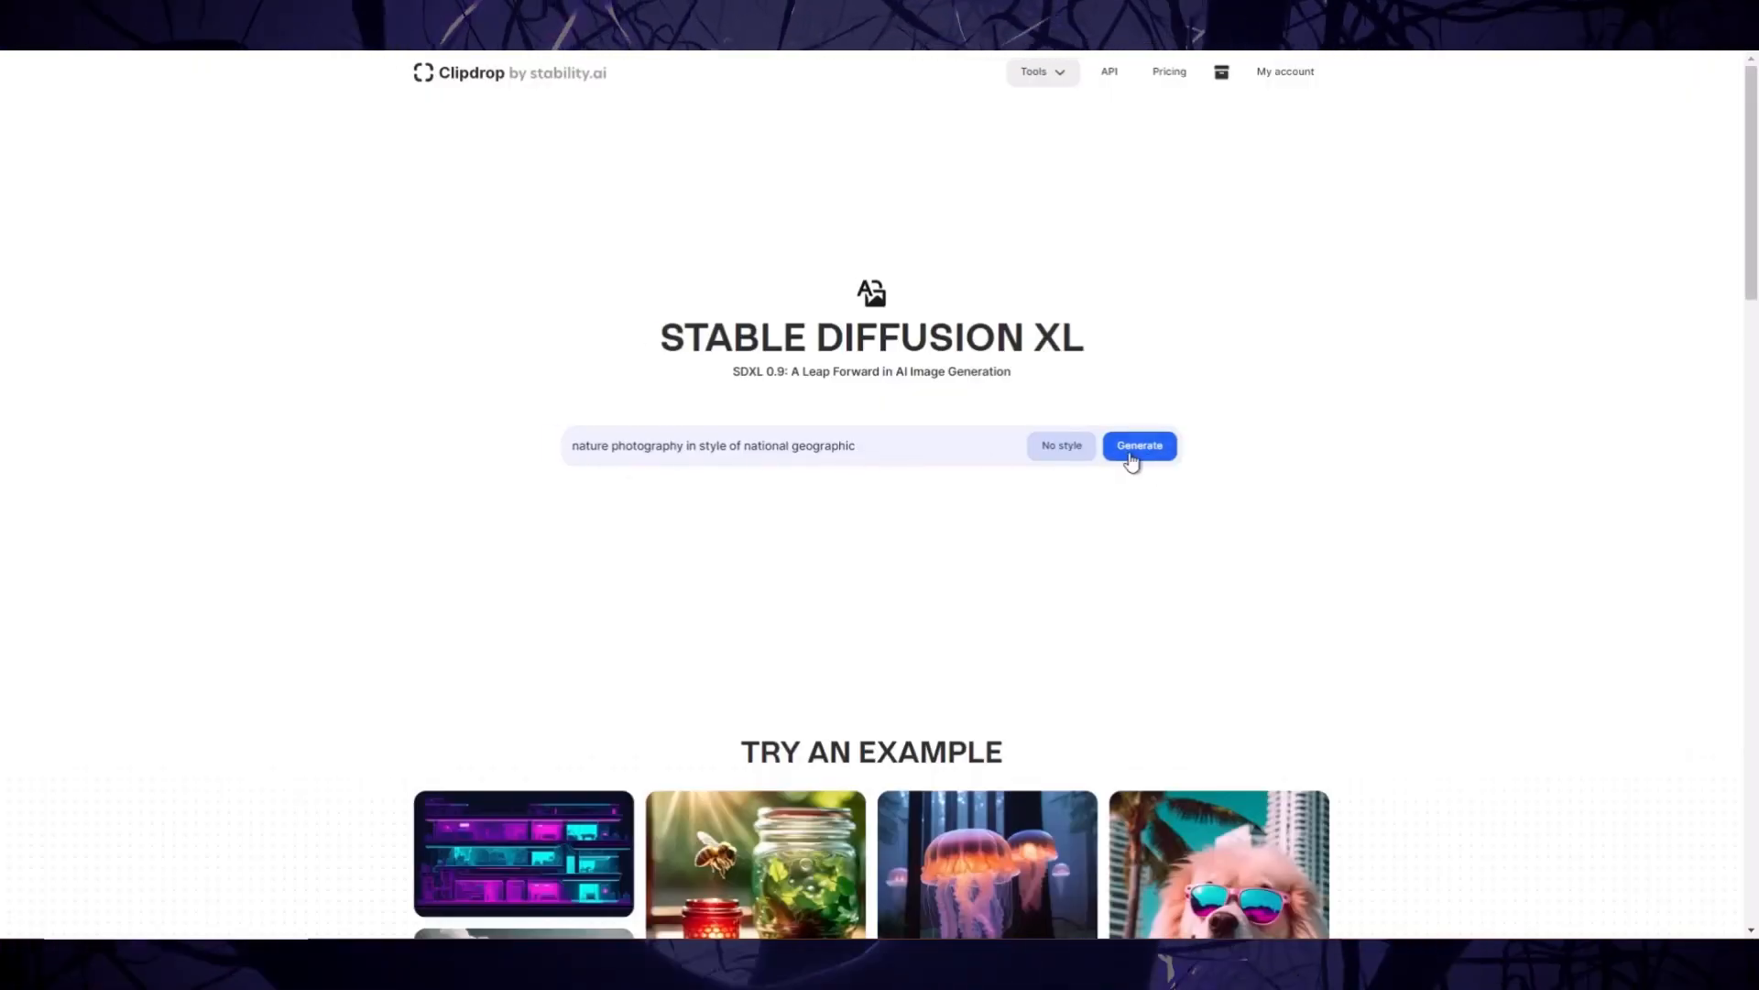
# Generate the National Geographic nature set and enlarge the heron in golden water
pyautogui.click(1138, 445)
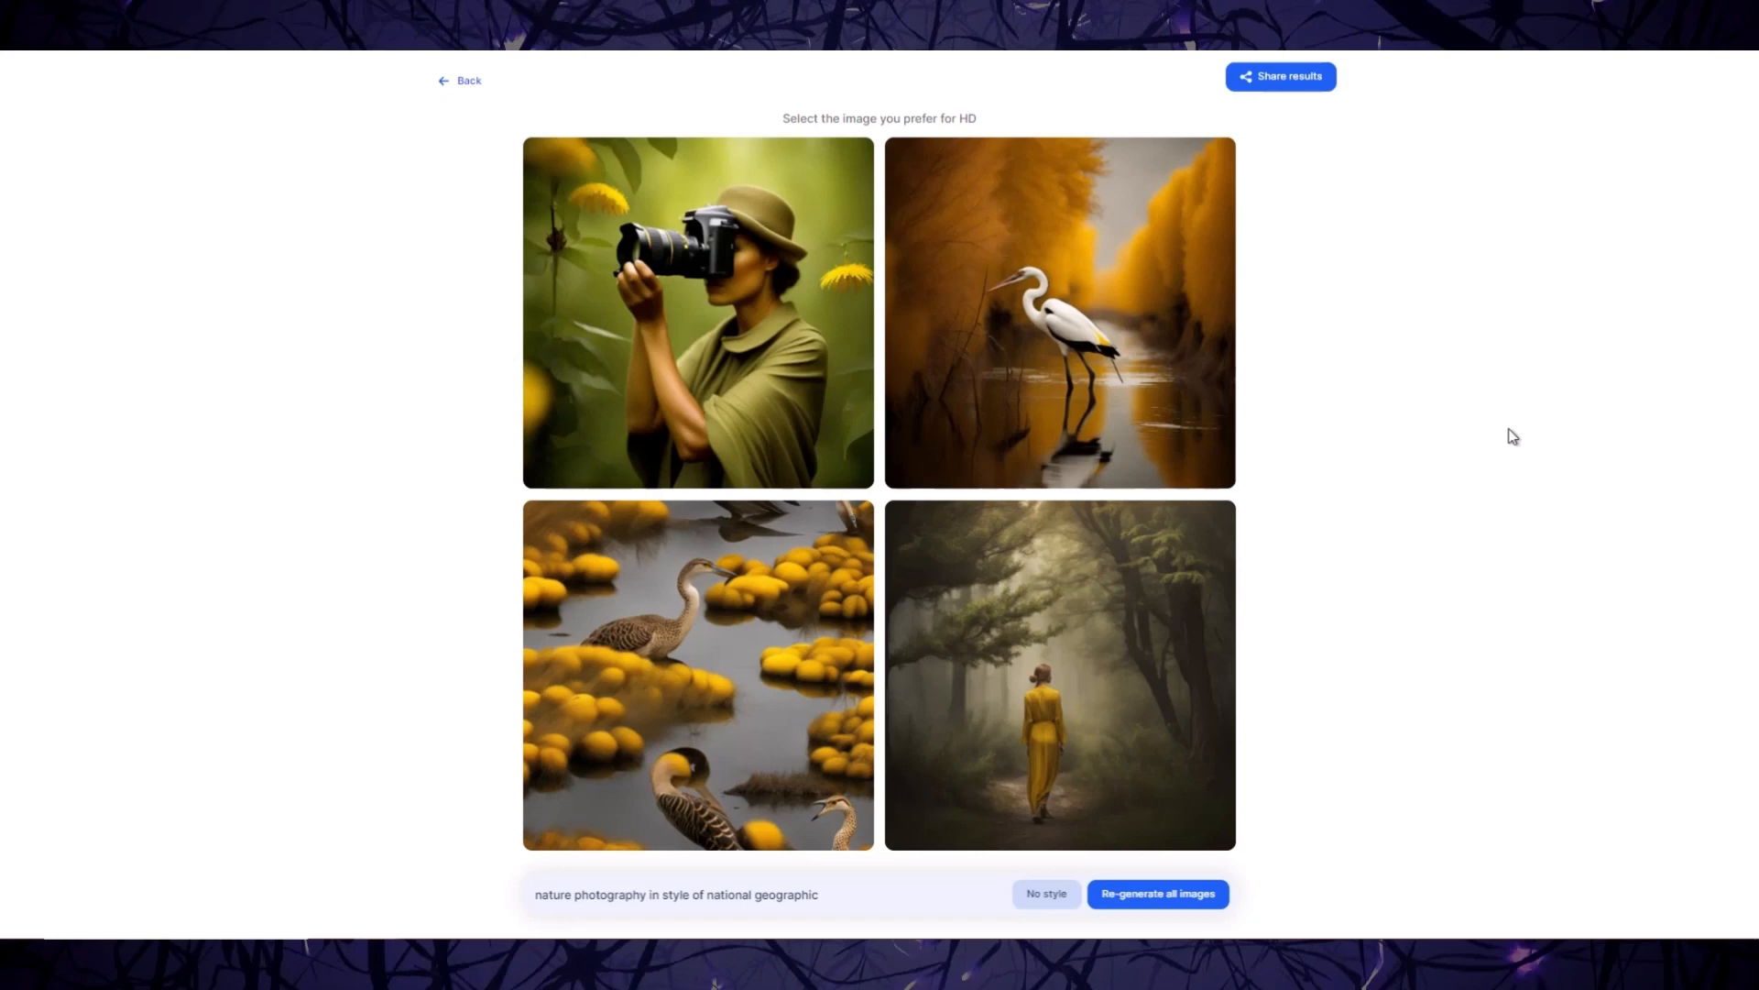
pyautogui.click(1057, 311)
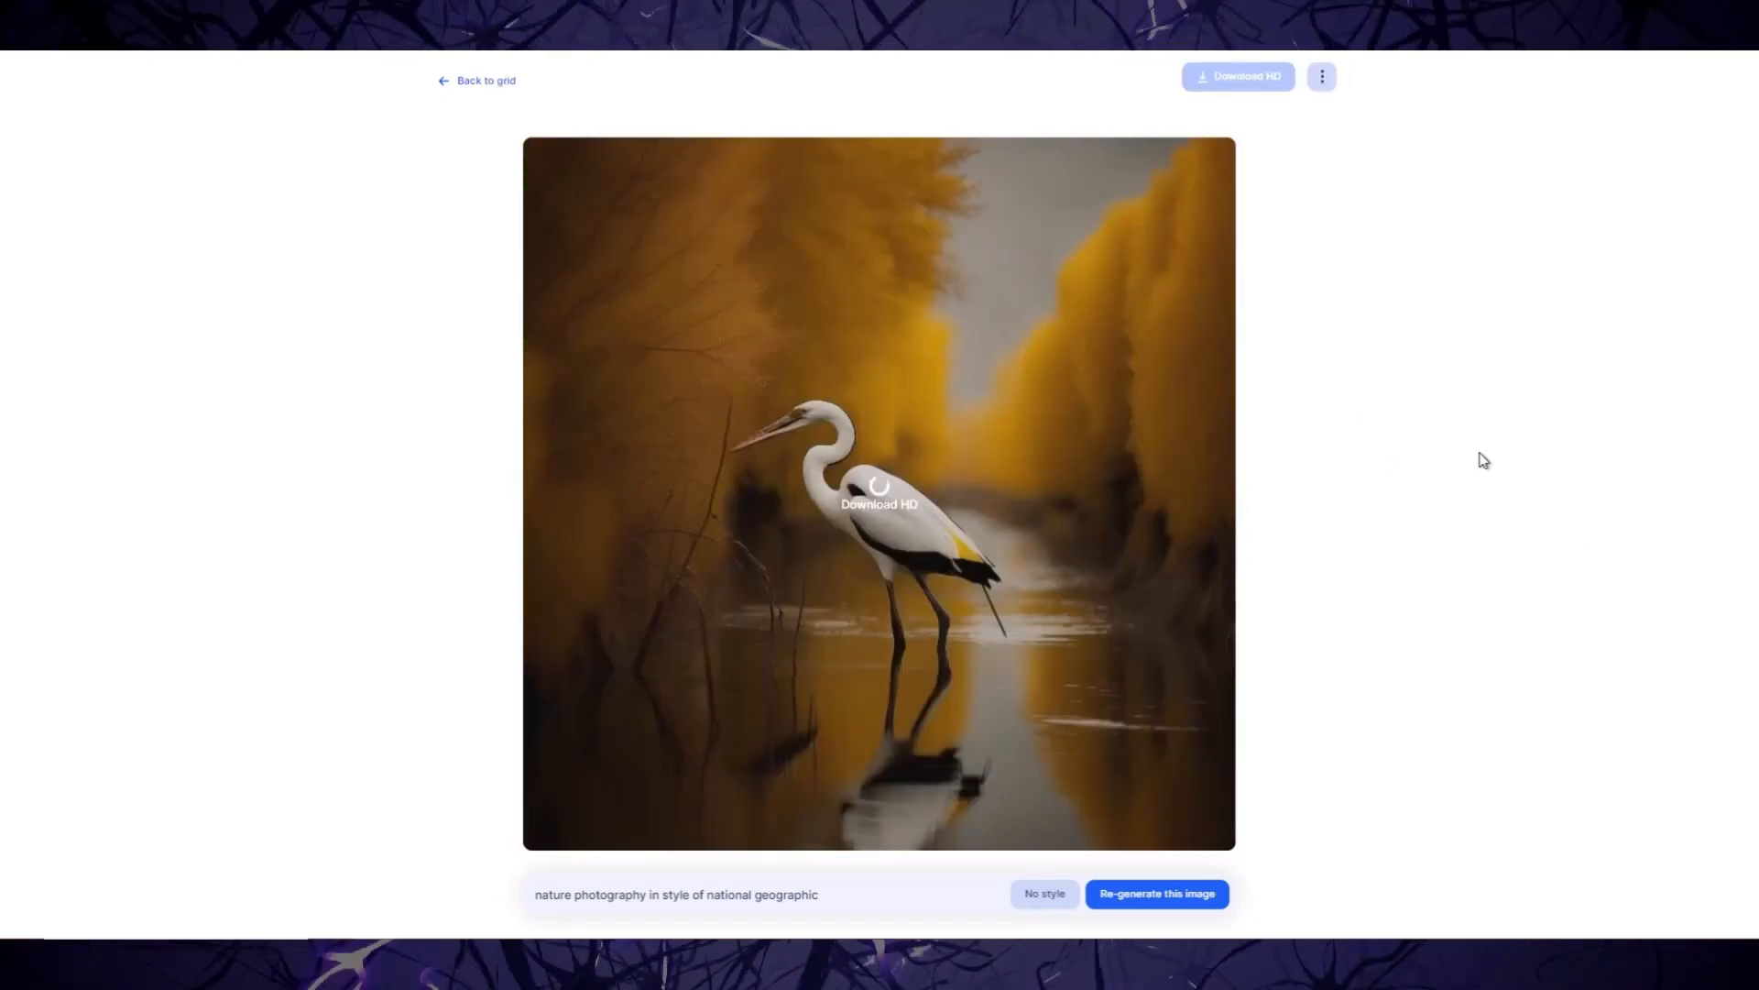
pyautogui.click(476, 79)
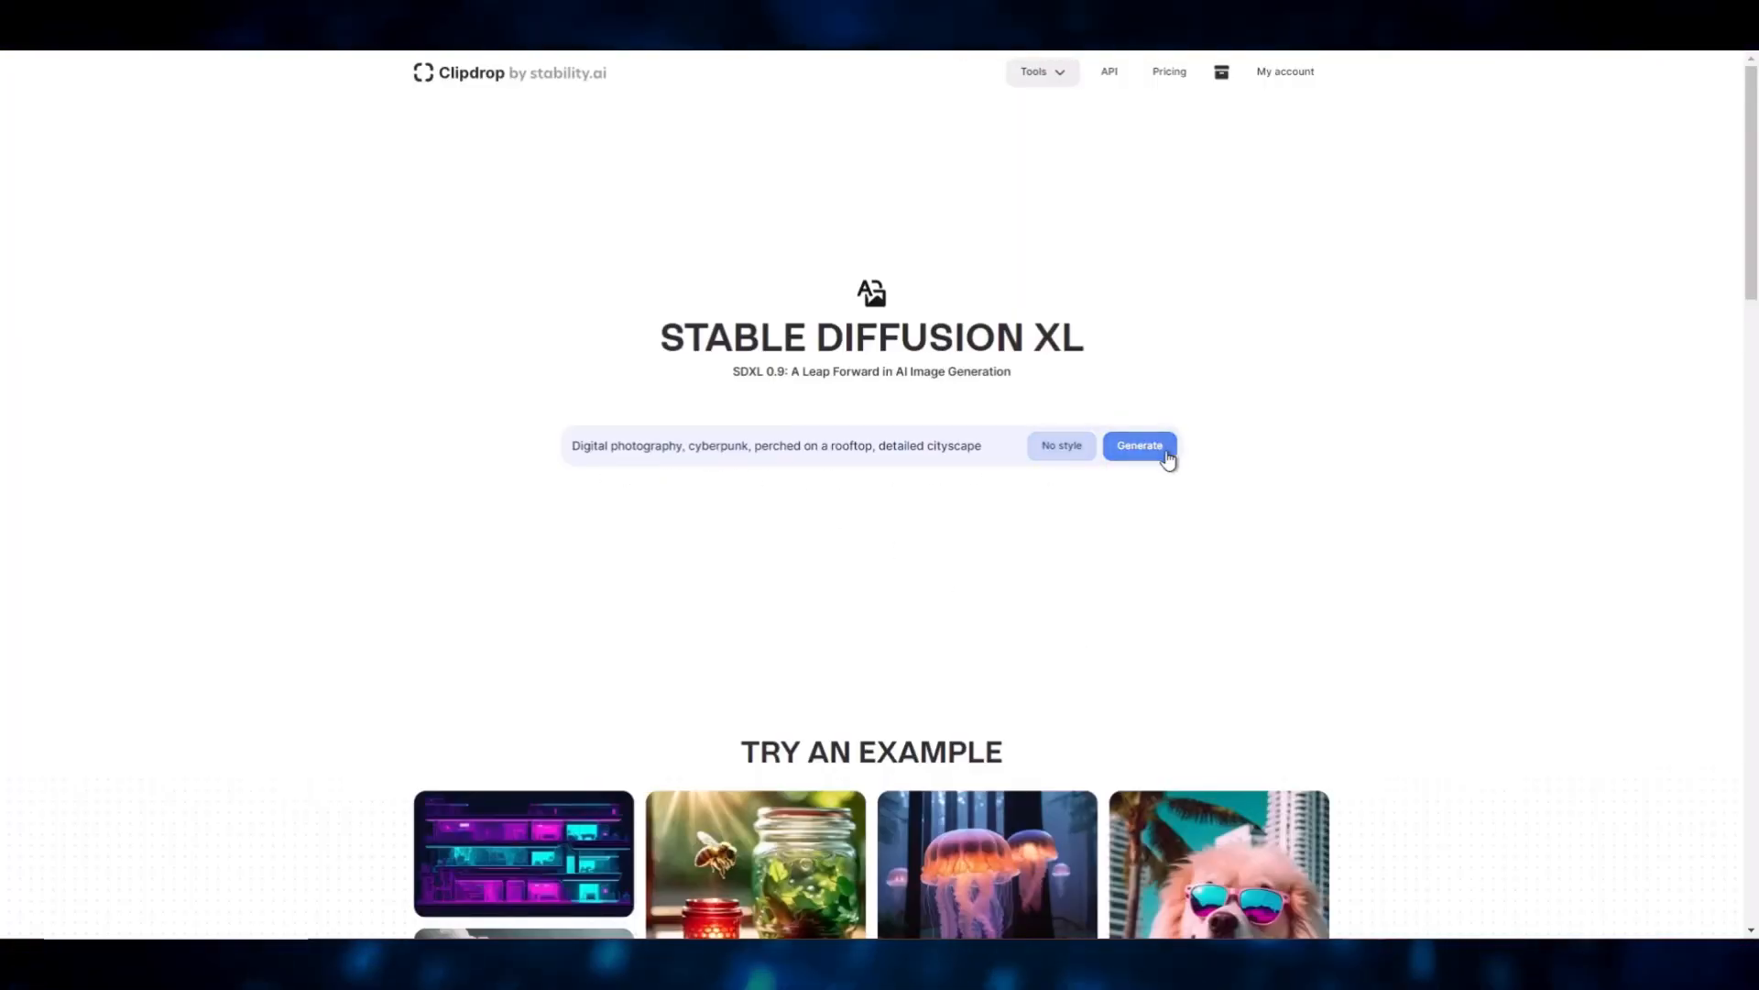
# Generate the cyberpunk rooftop set and enlarge the helmeted figure on the neon-lit ledge
pyautogui.click(1138, 446)
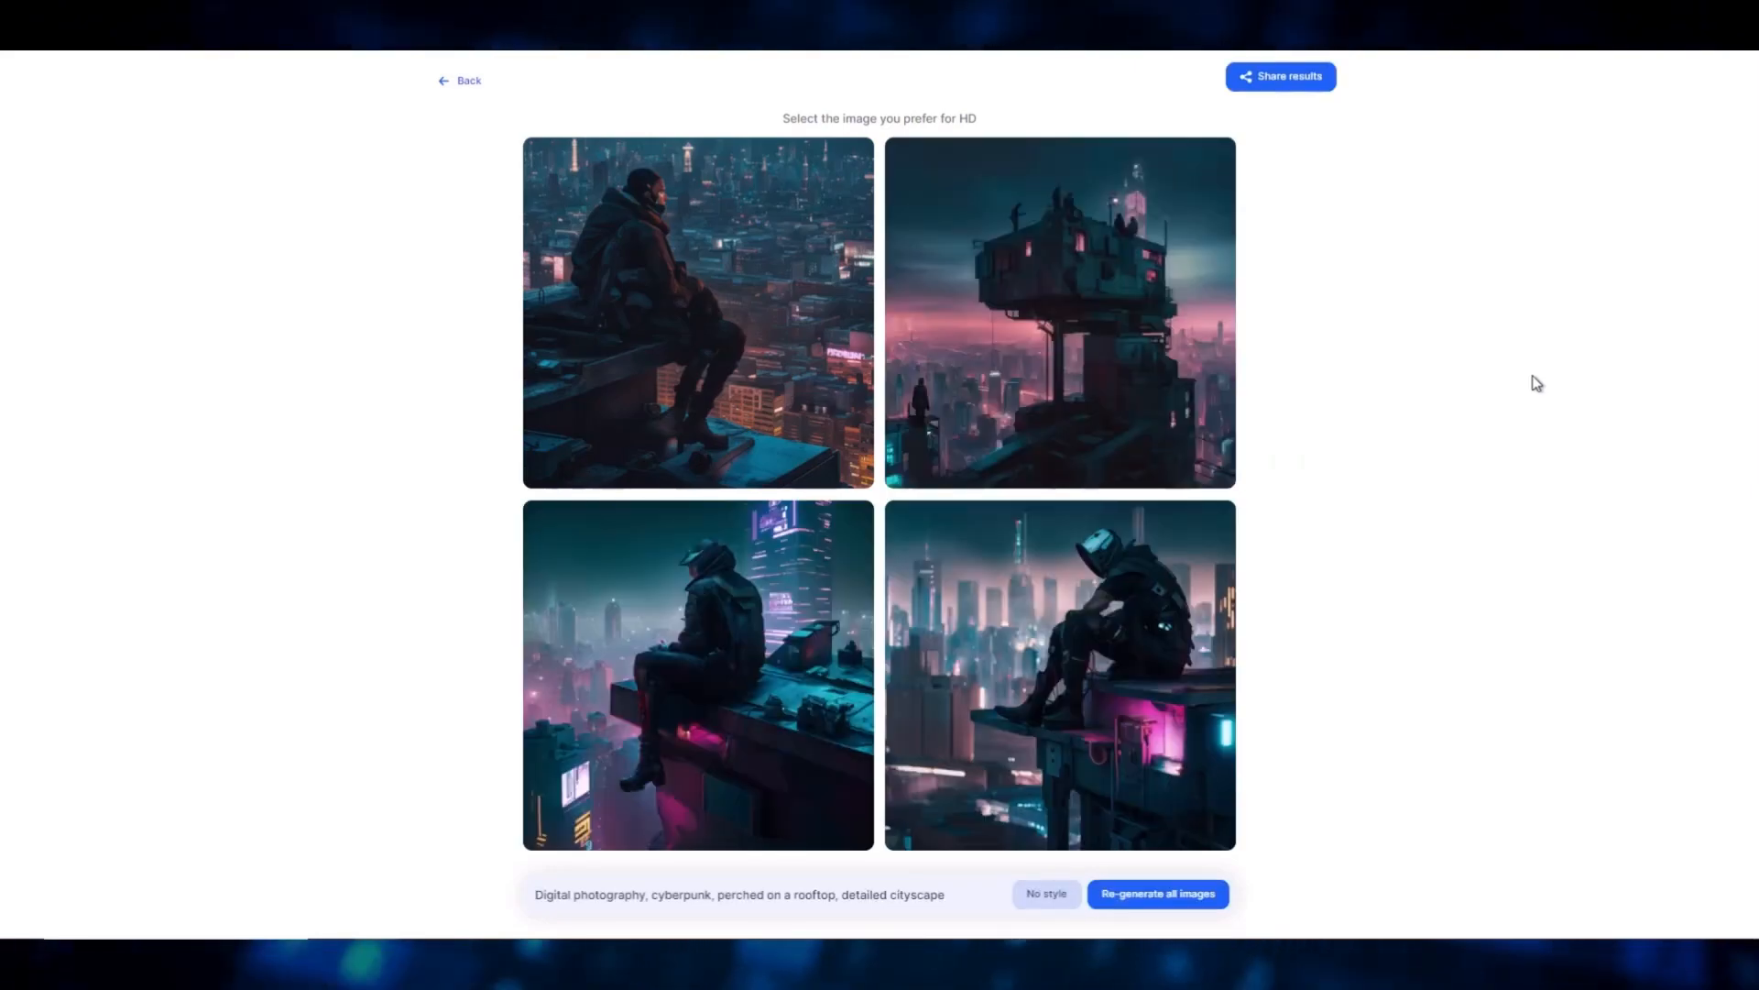
pyautogui.click(1058, 675)
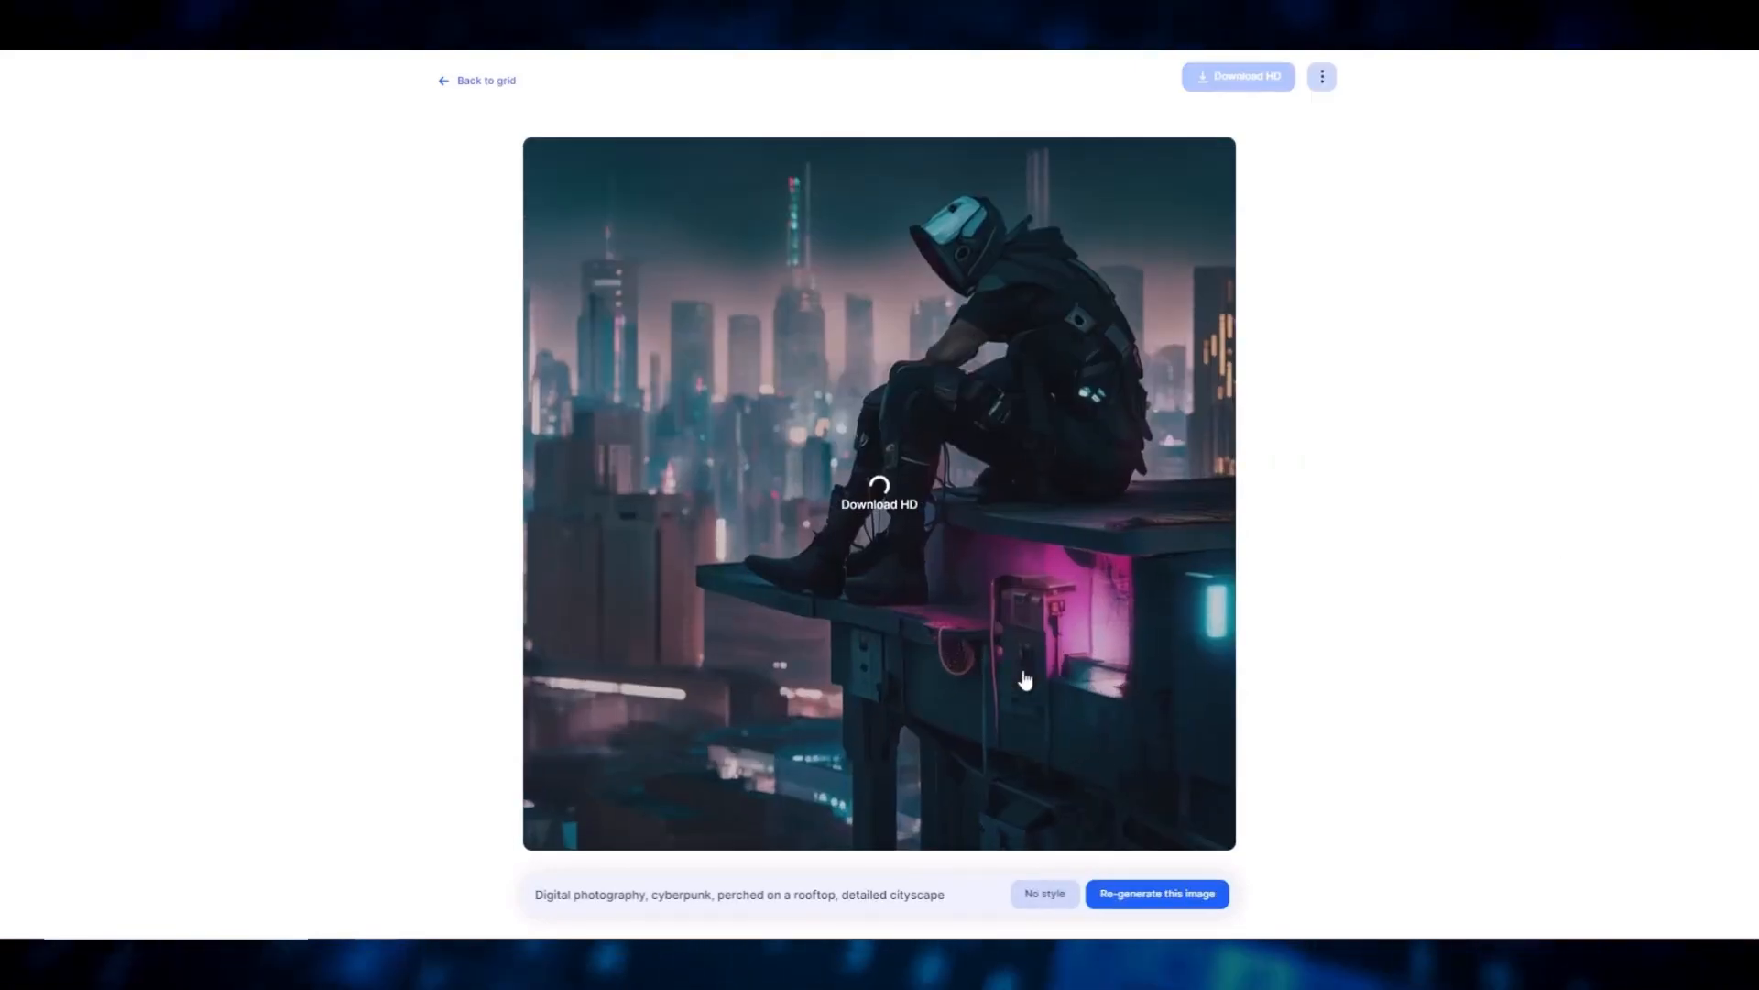